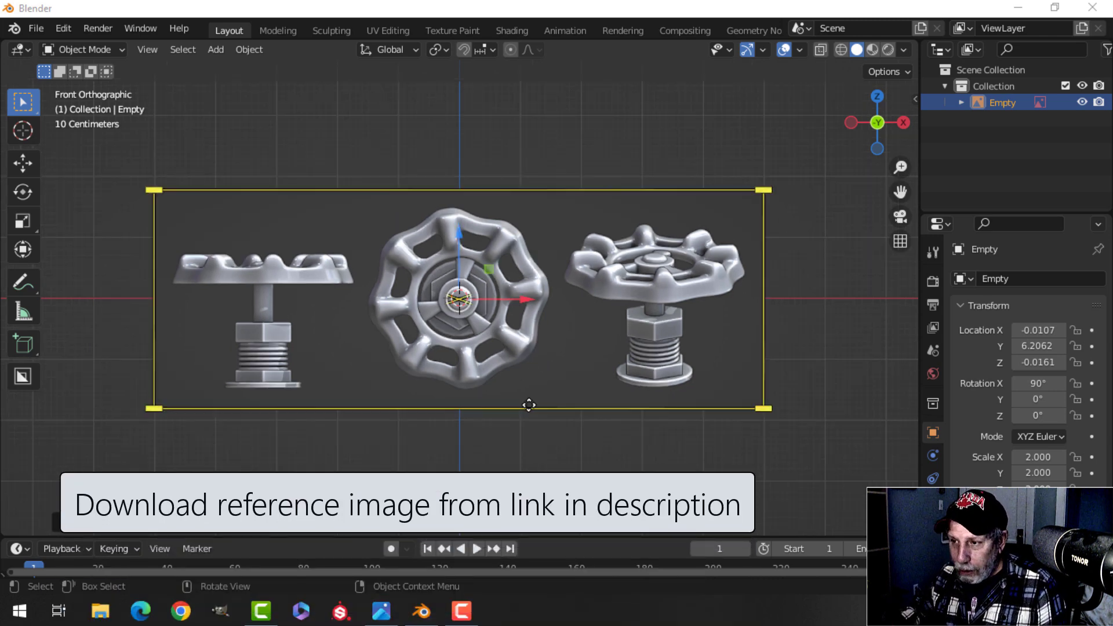
- Add a circle mesh over the valve reference, stand it upright, and scale it to the rim
left_click(215, 48)
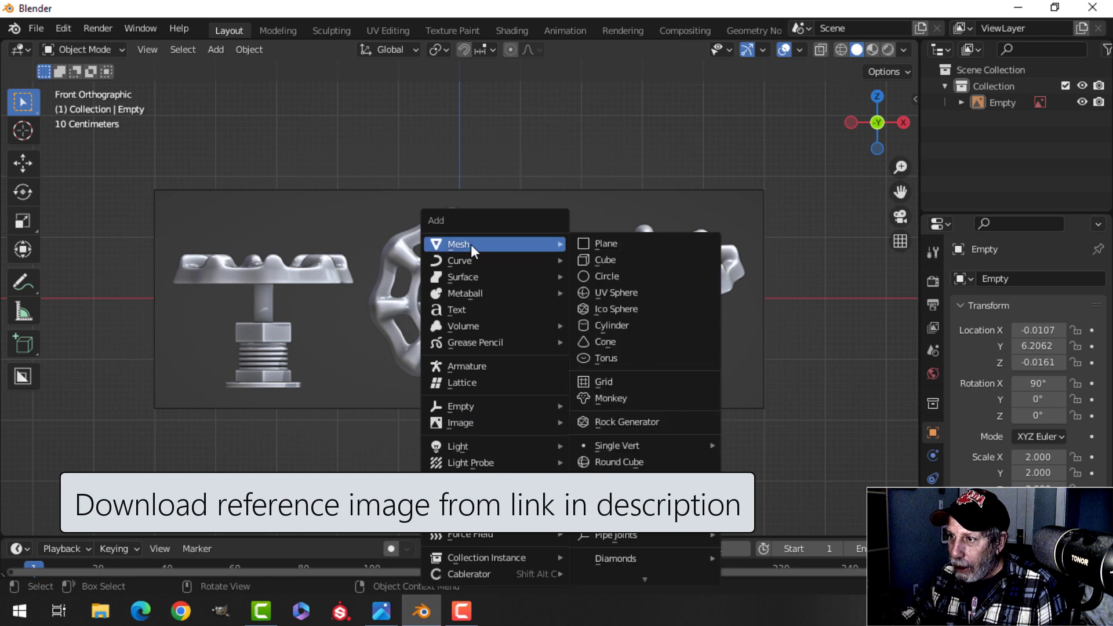
left_click(607, 275)
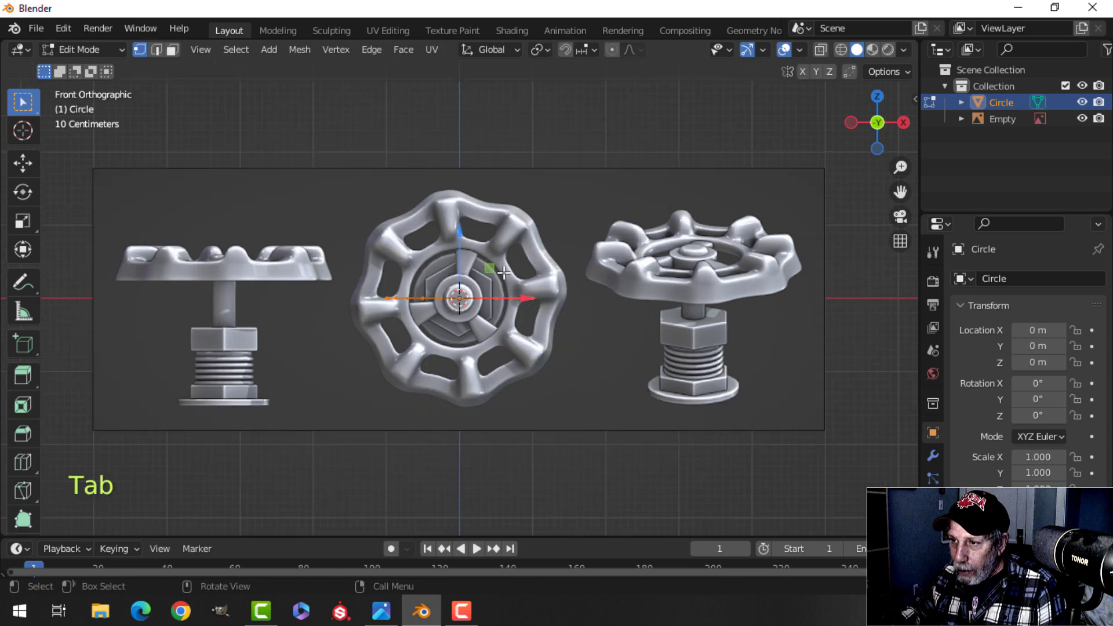
key("s")
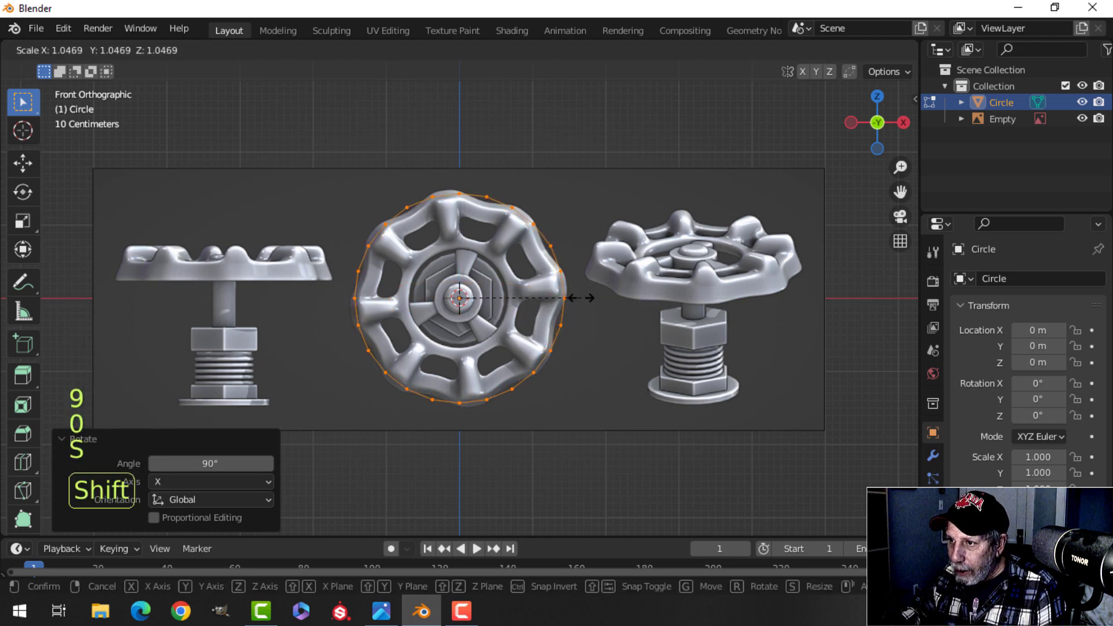
- Pull rim vertices onto the wavy outline and extrude the rim inward by about 0.8
key("Tab")
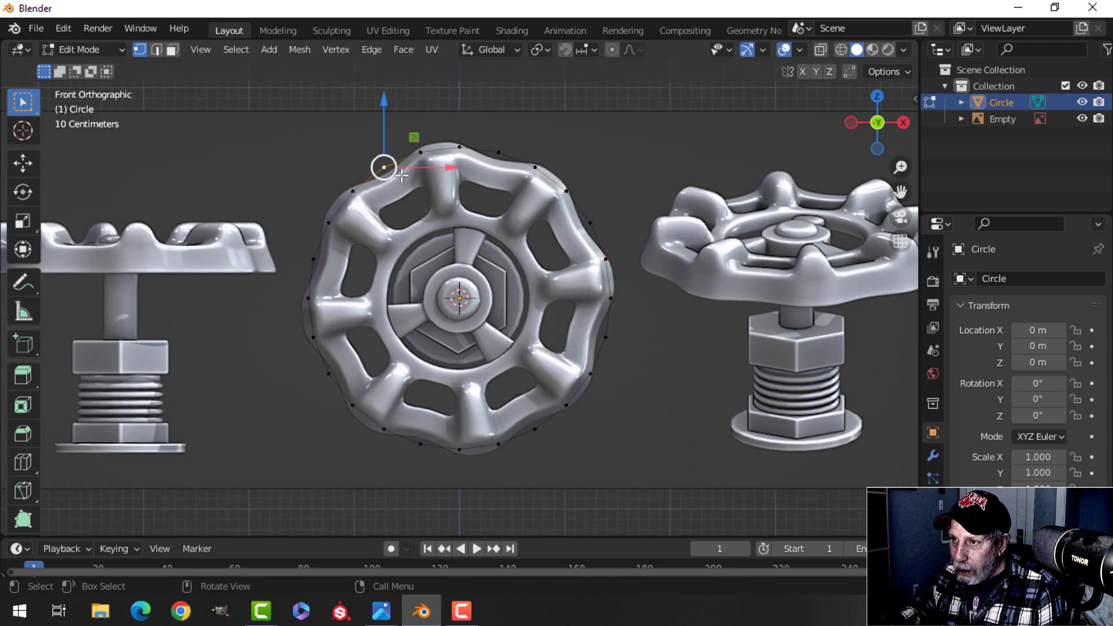
left_click_drag(383, 167, 489, 180)
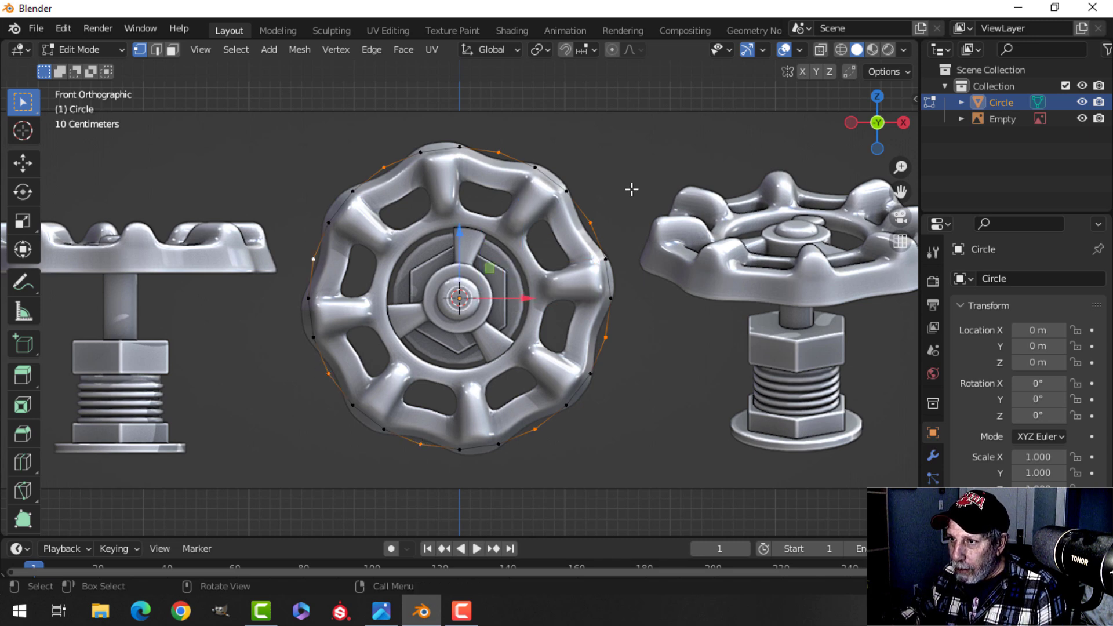
key("s")
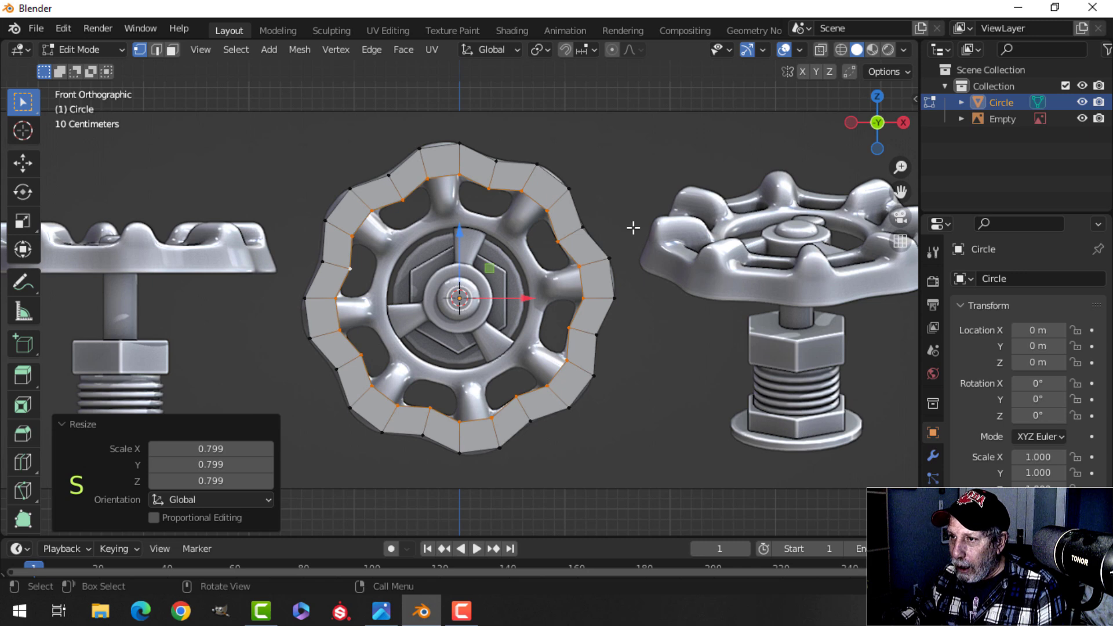
mouse_move(530, 331)
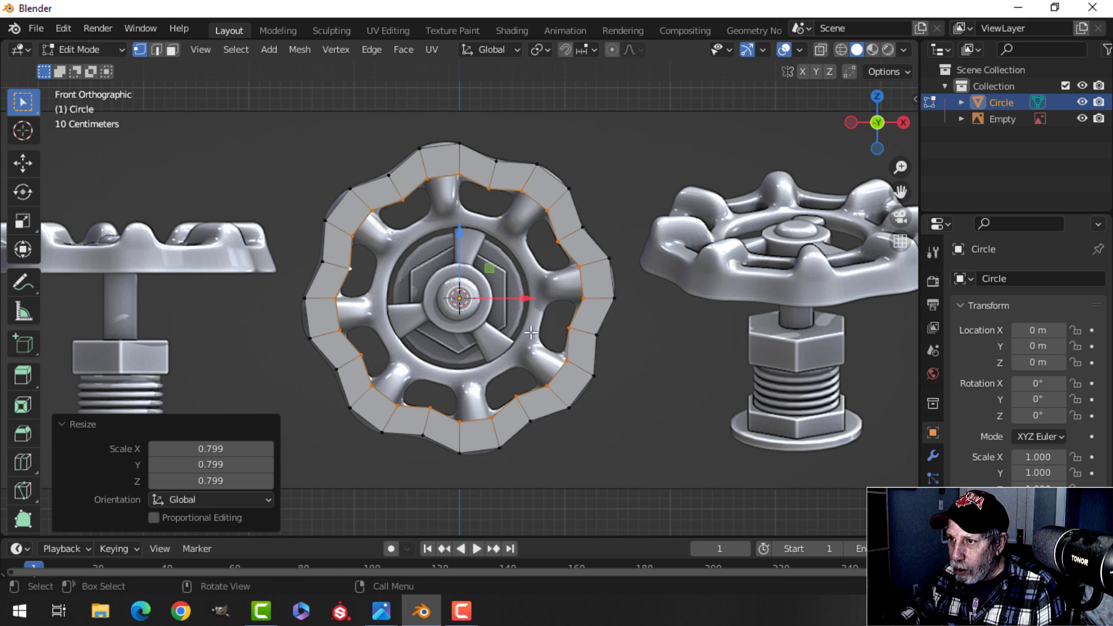
- Duplicate the rim's inner loop, shrink it, and make it perfectly round with LoopTools Circle
key("shift+d")
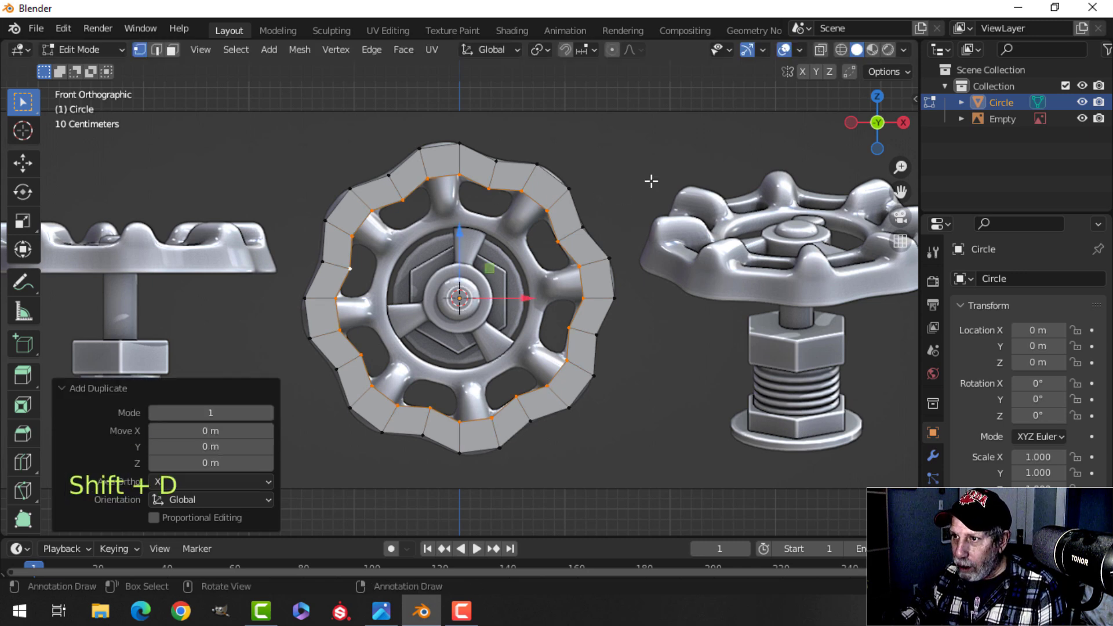
key("s")
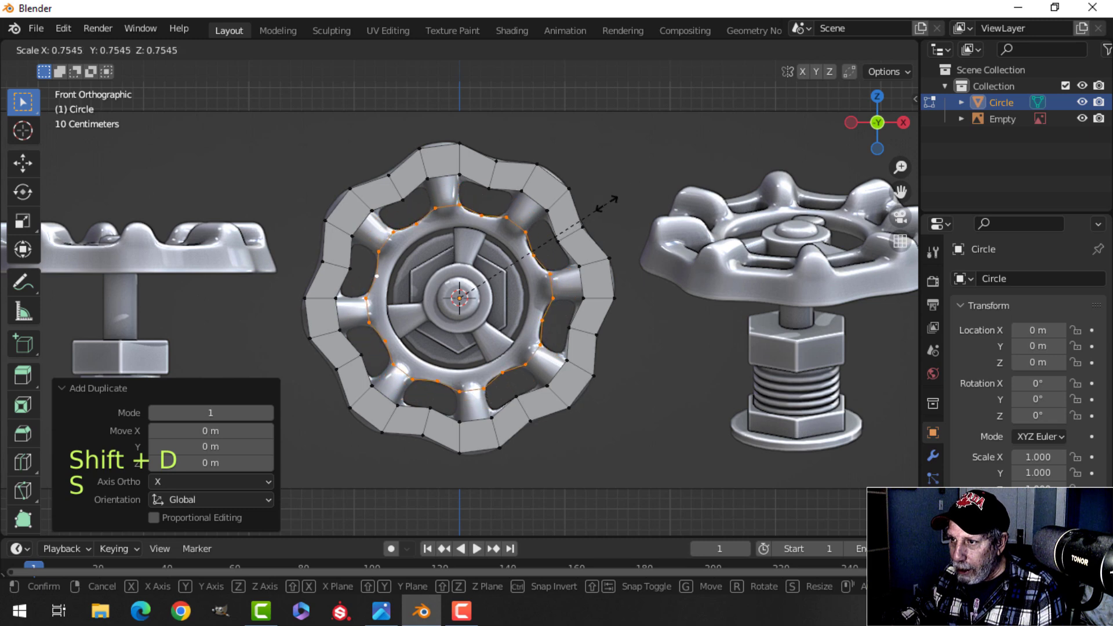
right_click(458, 291)
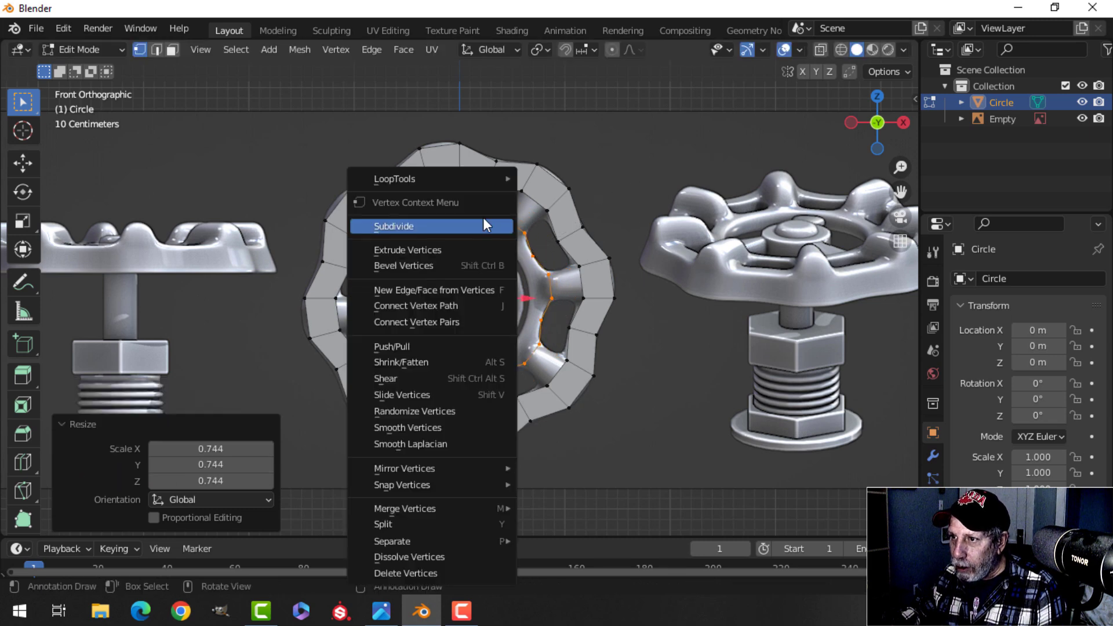
mouse_move(395, 178)
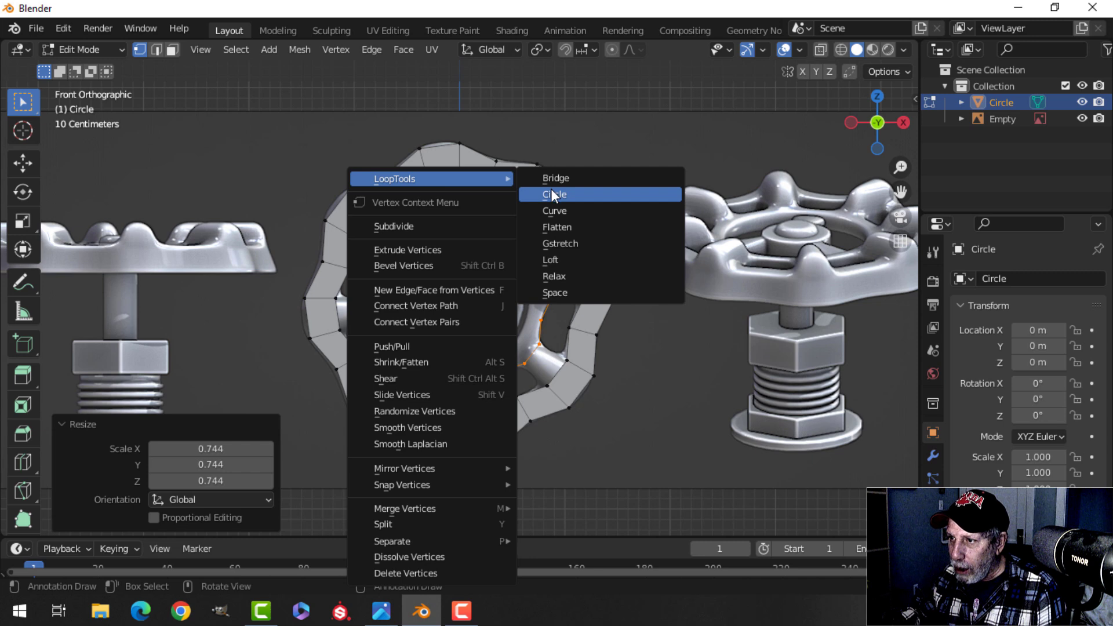
left_click(554, 194)
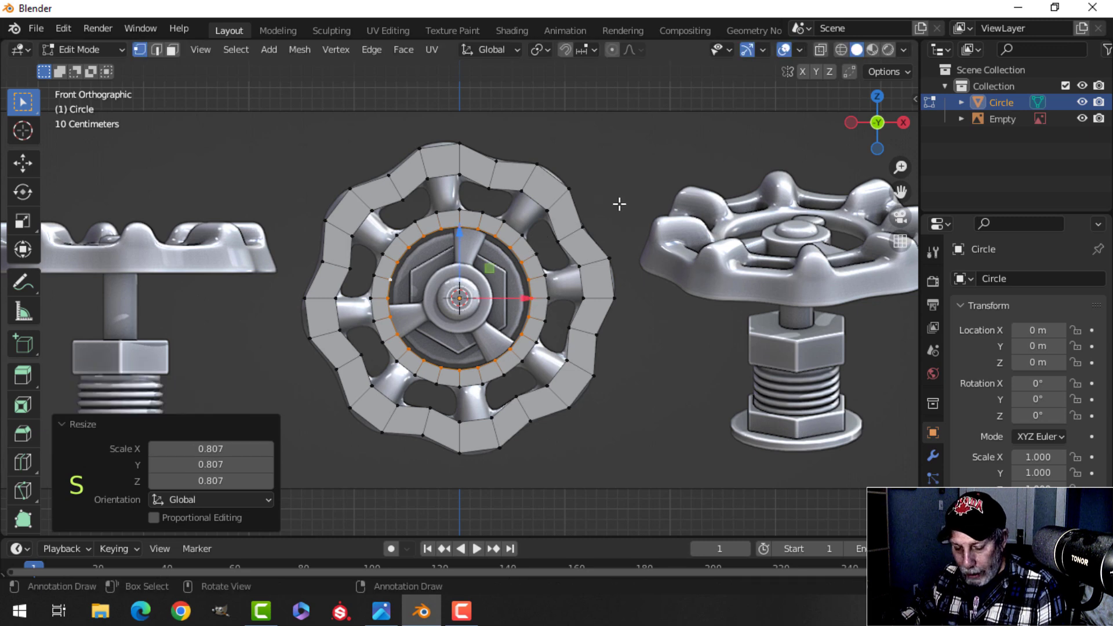
- Duplicate and shrink that ring down to hub size, then extrude the hub loop
key("shift+d")
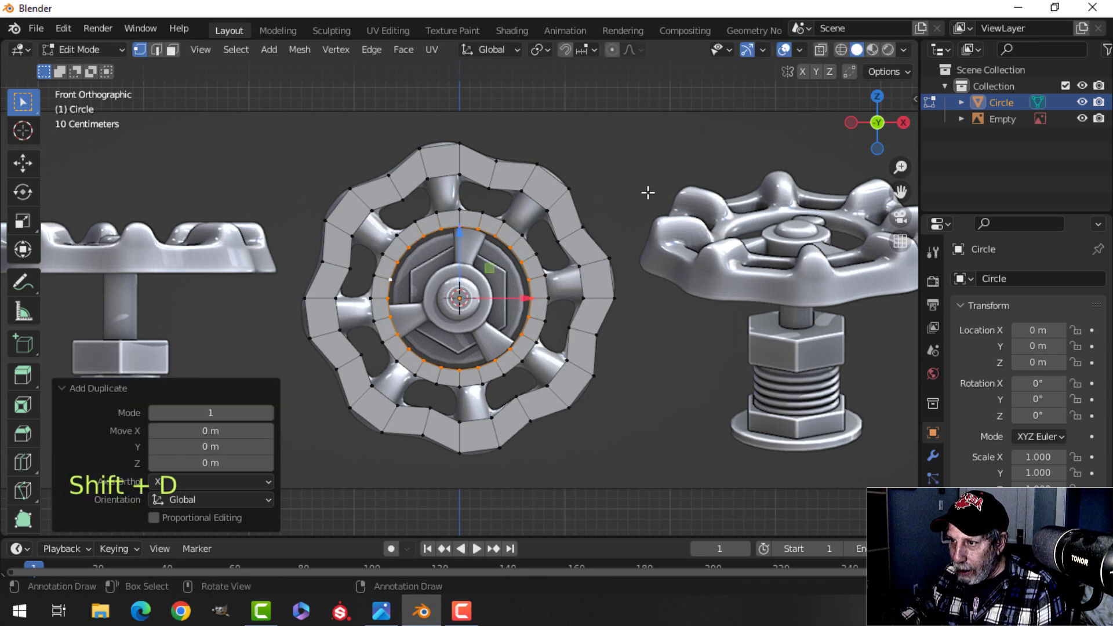
key("s")
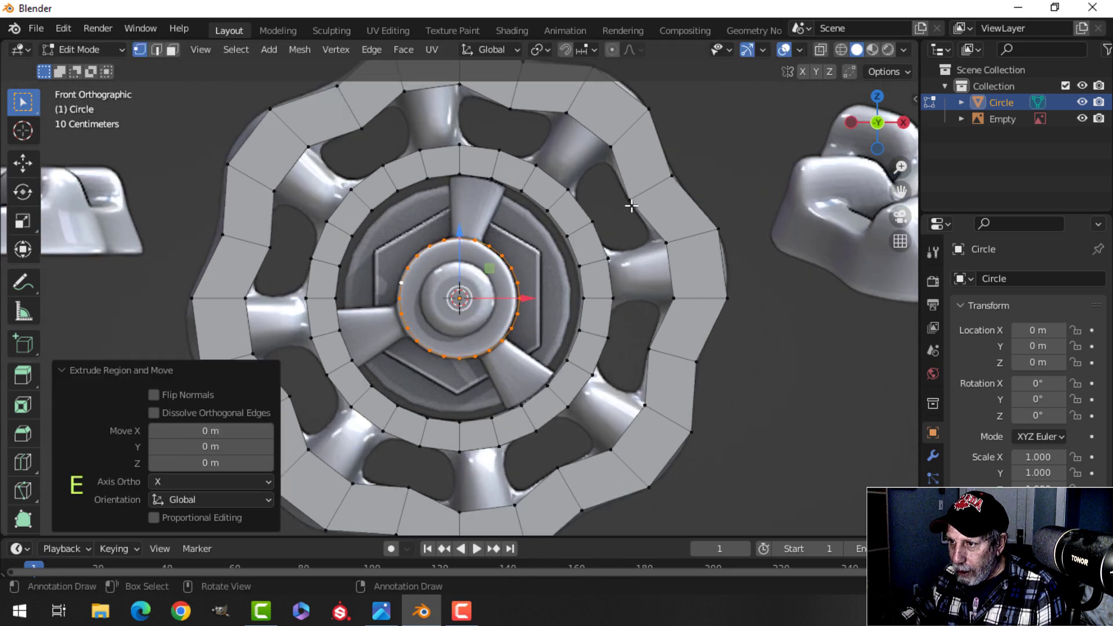
key("s")
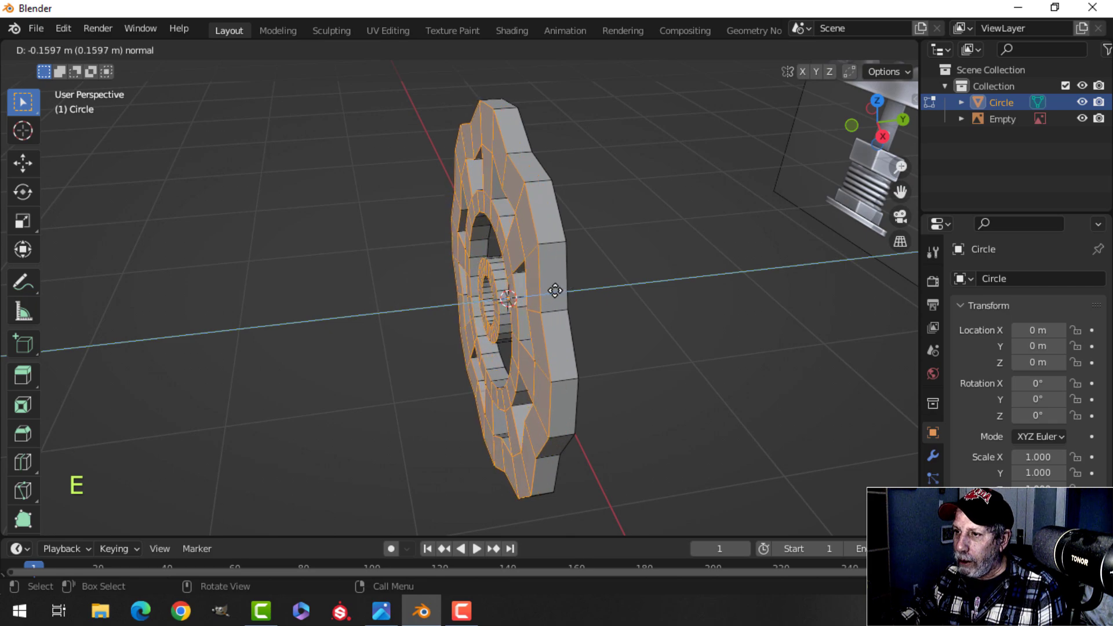
- Fill the rim-to-ring faces and extrude the whole wheel along normals for depth
key("alt+a")
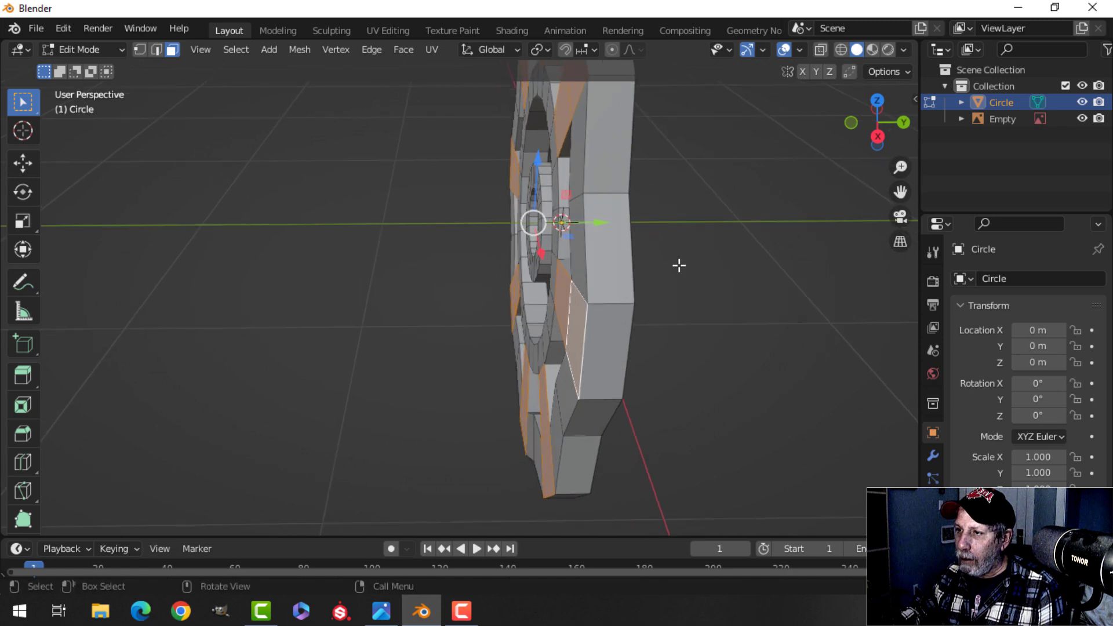
- Add a level 2 Subdivision Surface modifier to the wheel in Object Mode
key("Tab")
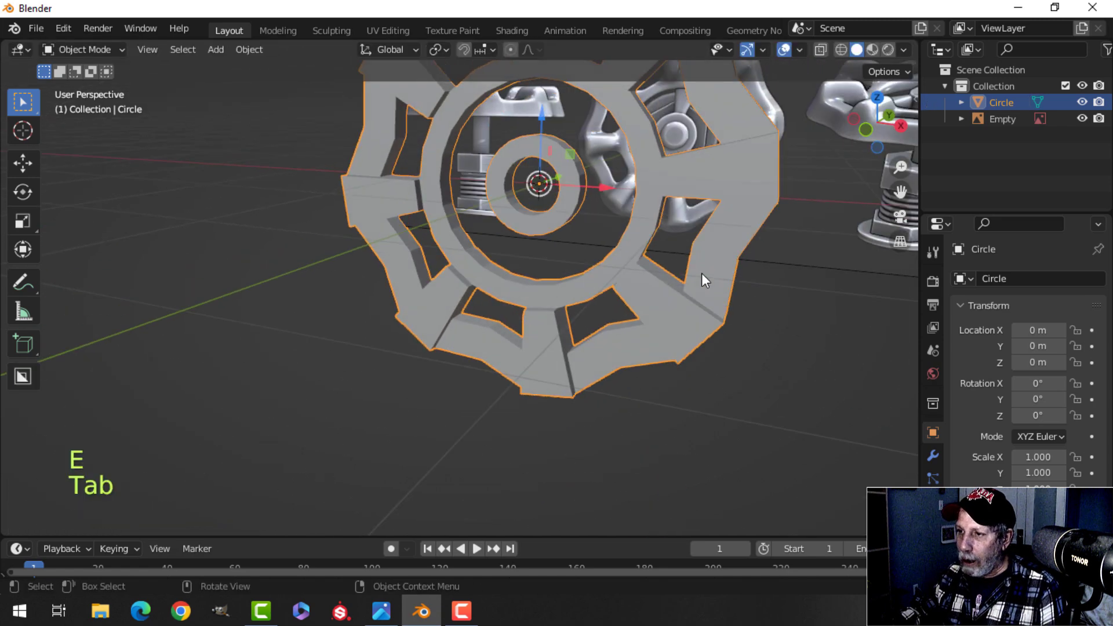
key("ctrl+2")
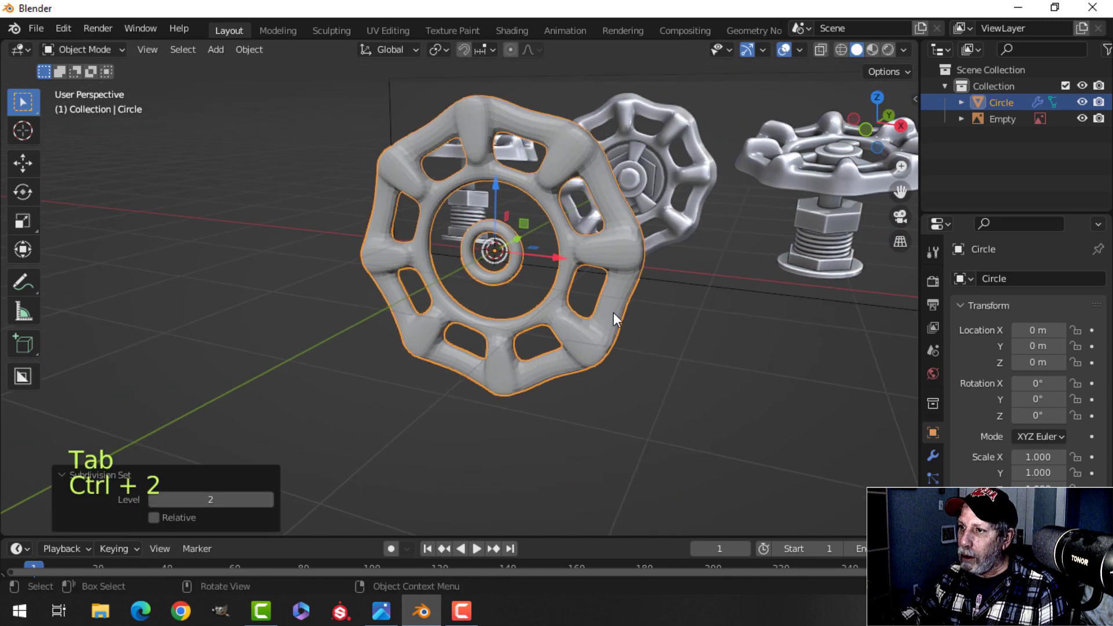
left_click(903, 50)
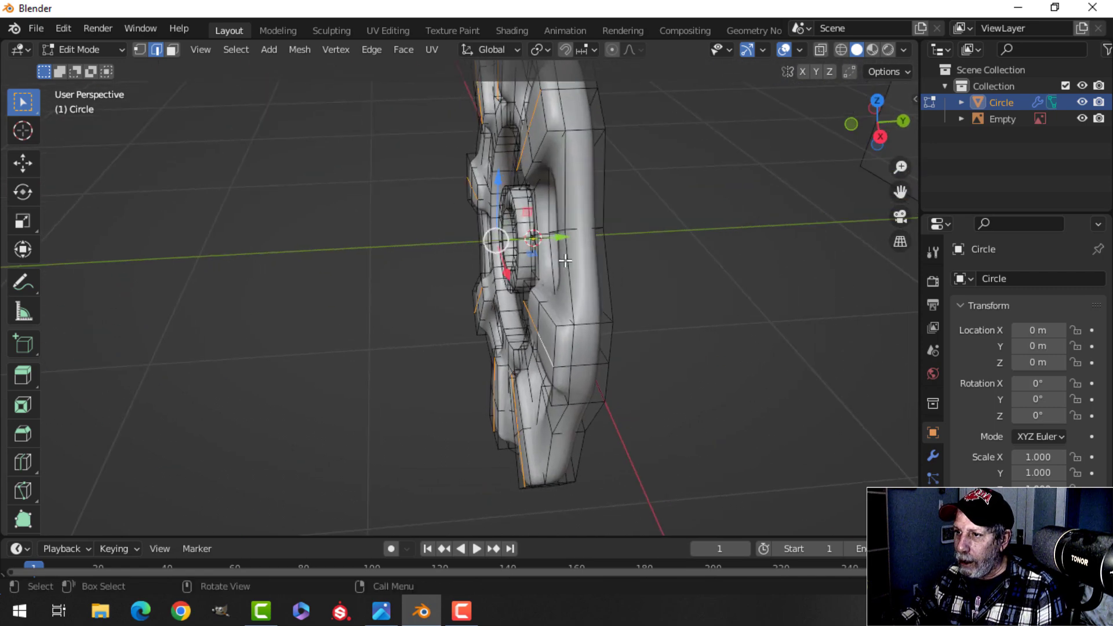
- Move the outer rim vertices sideways along the axis to bulge the profile
key("g")
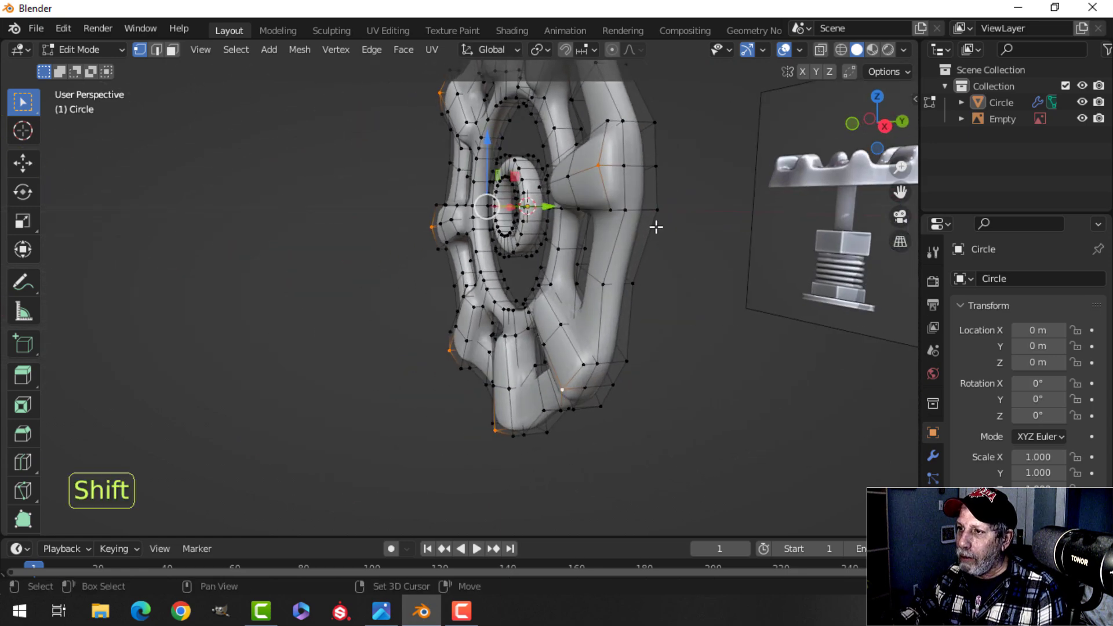
key("g")
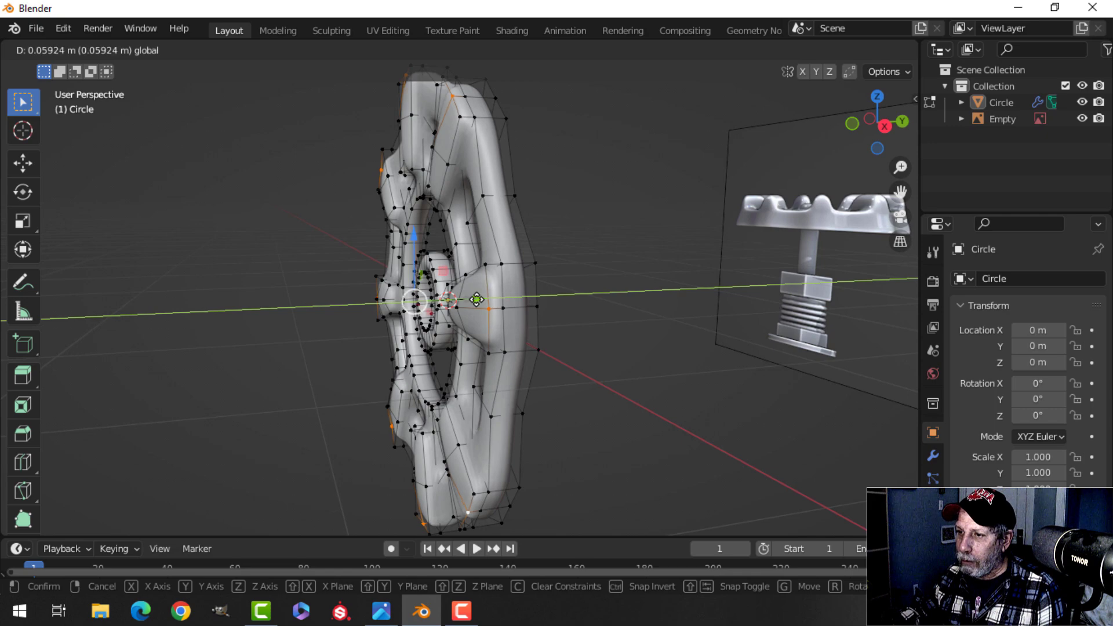
key("Tab")
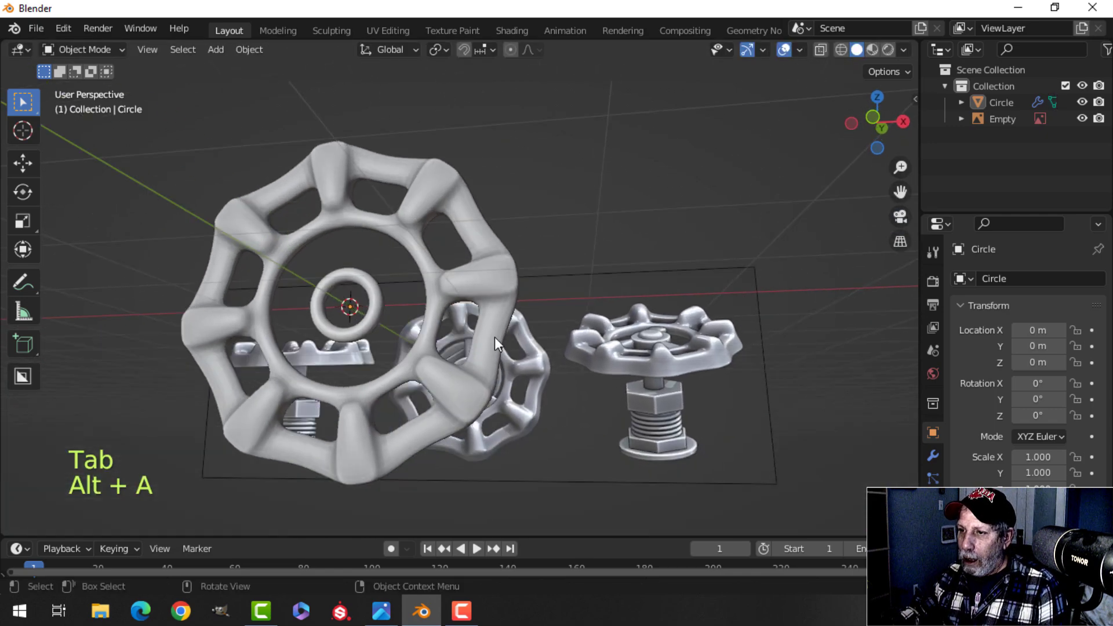
- Scale the wheel's depth and add loop cuts to rim and hub, then preview smoothed
key("Tab")
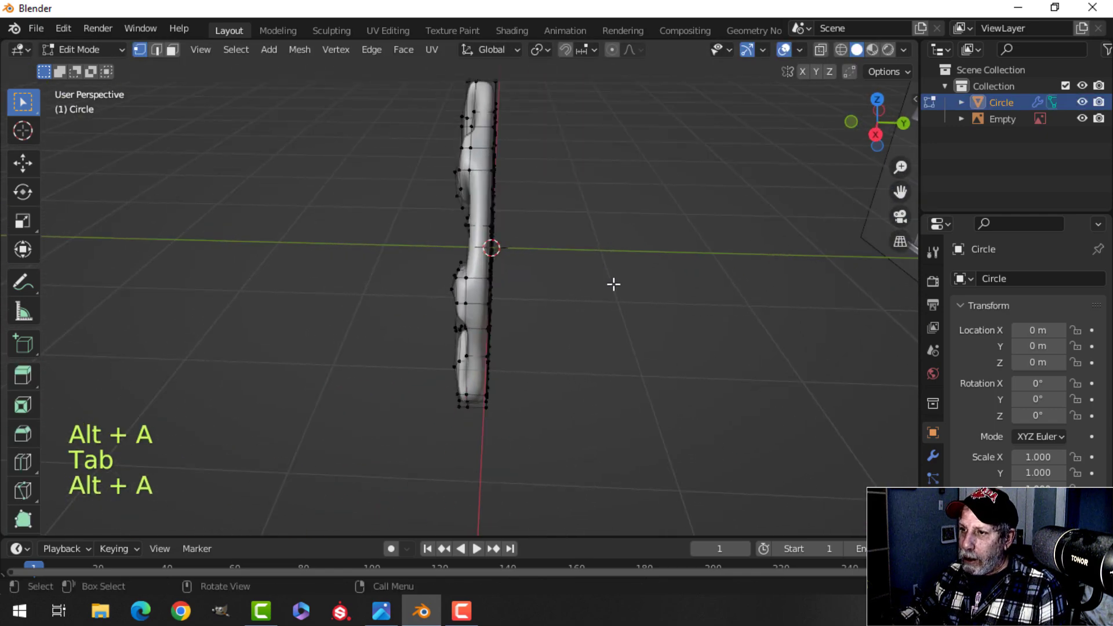
key("a")
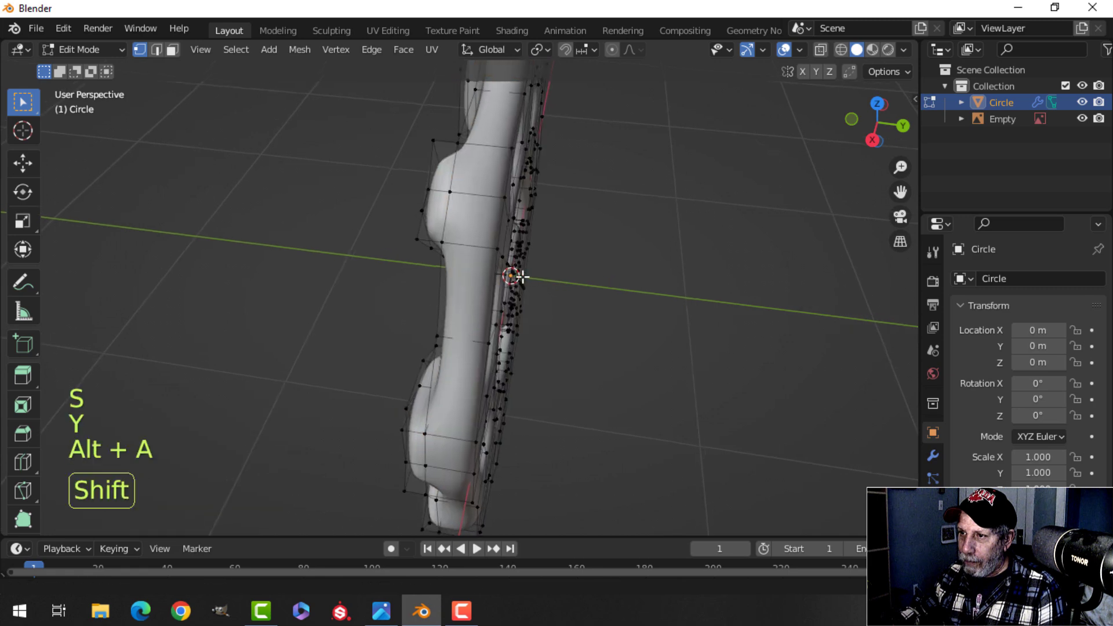
key("ctrl+r")
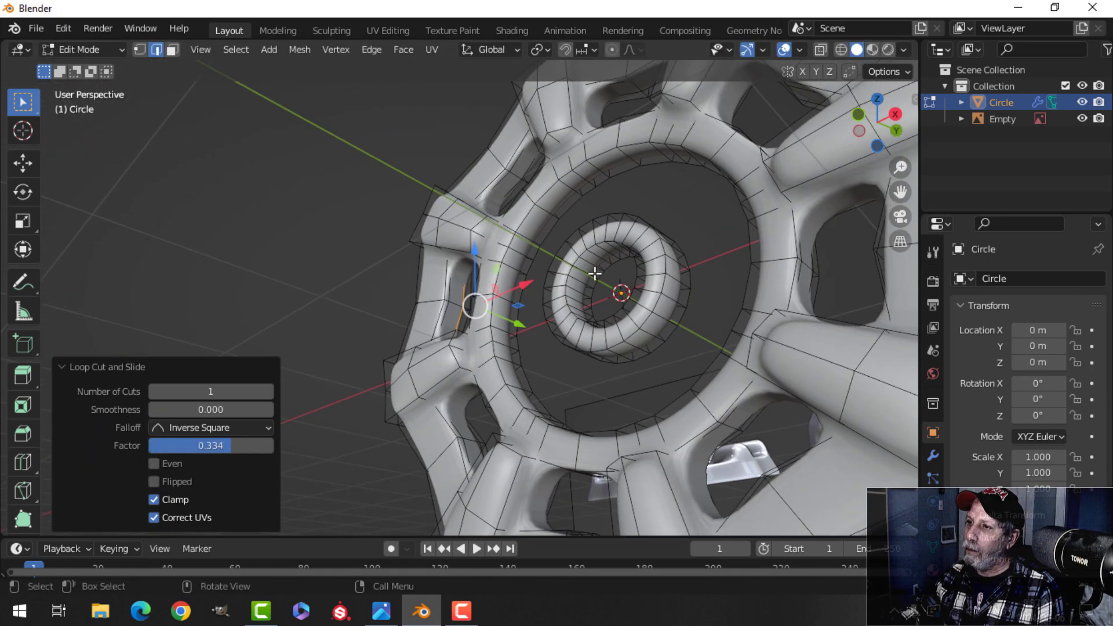
key("Tab")
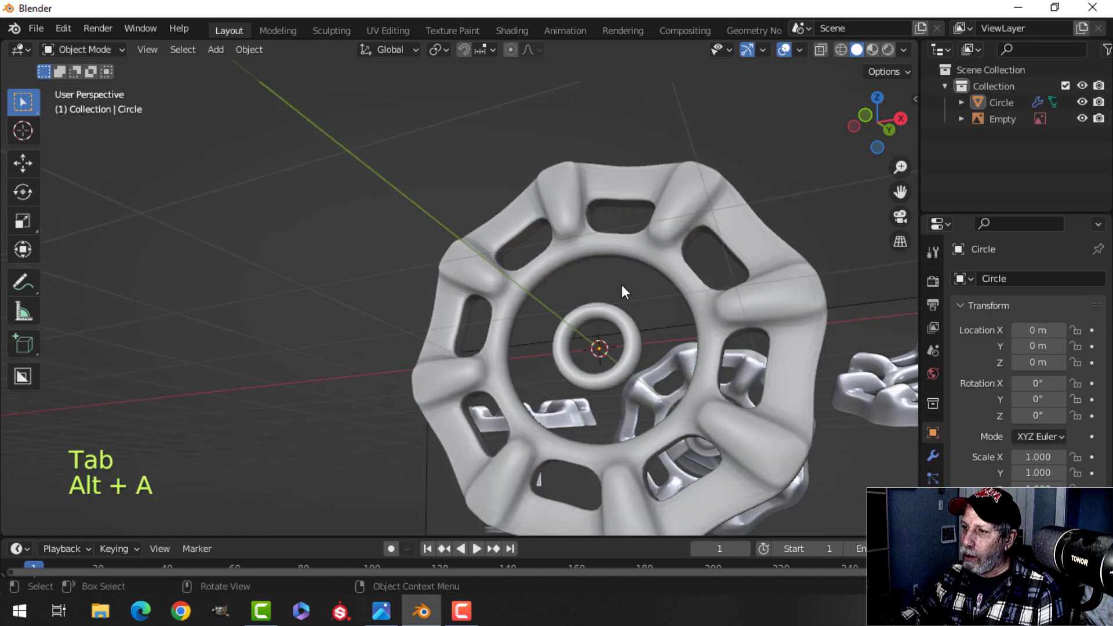
- Insert and slide a loop cut beside the inner ring, checking the smoothed result
key("Tab")
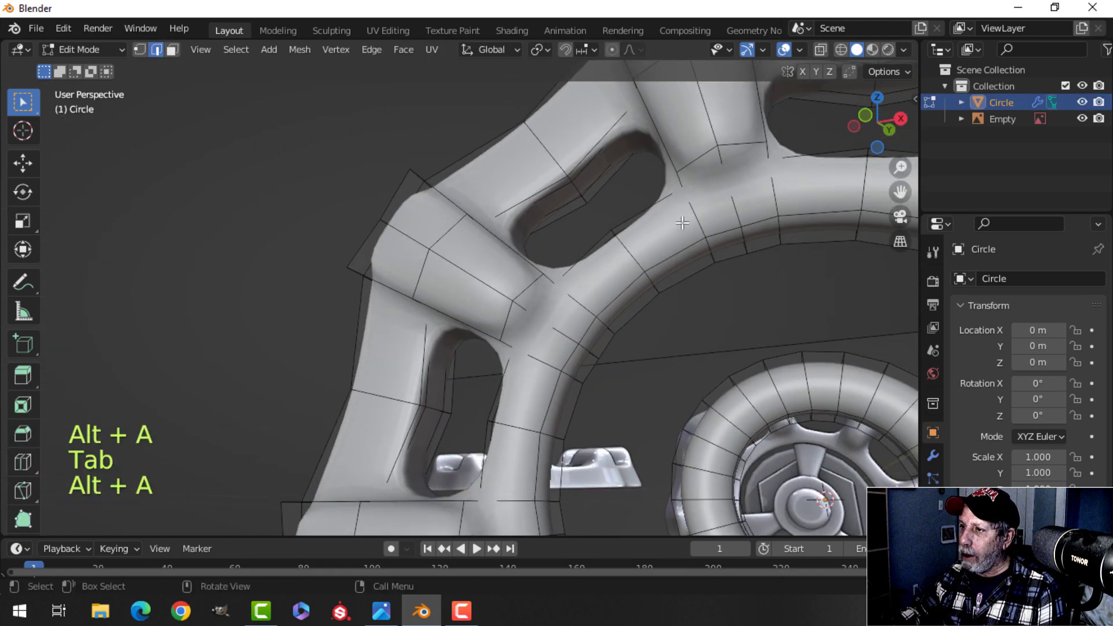
key("ctrl+r")
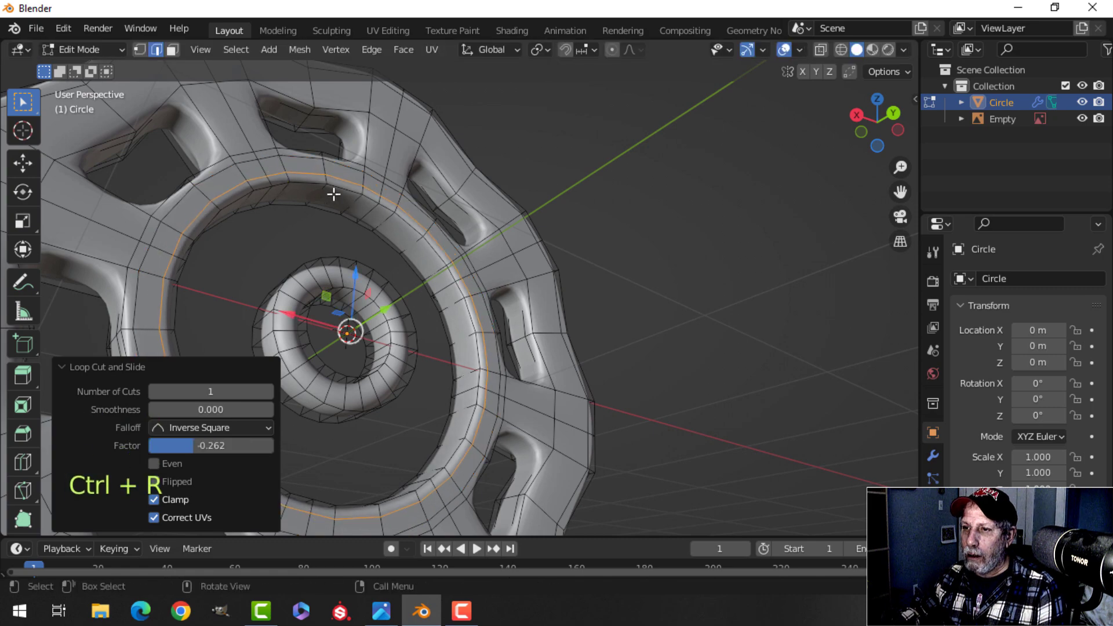
key("Tab")
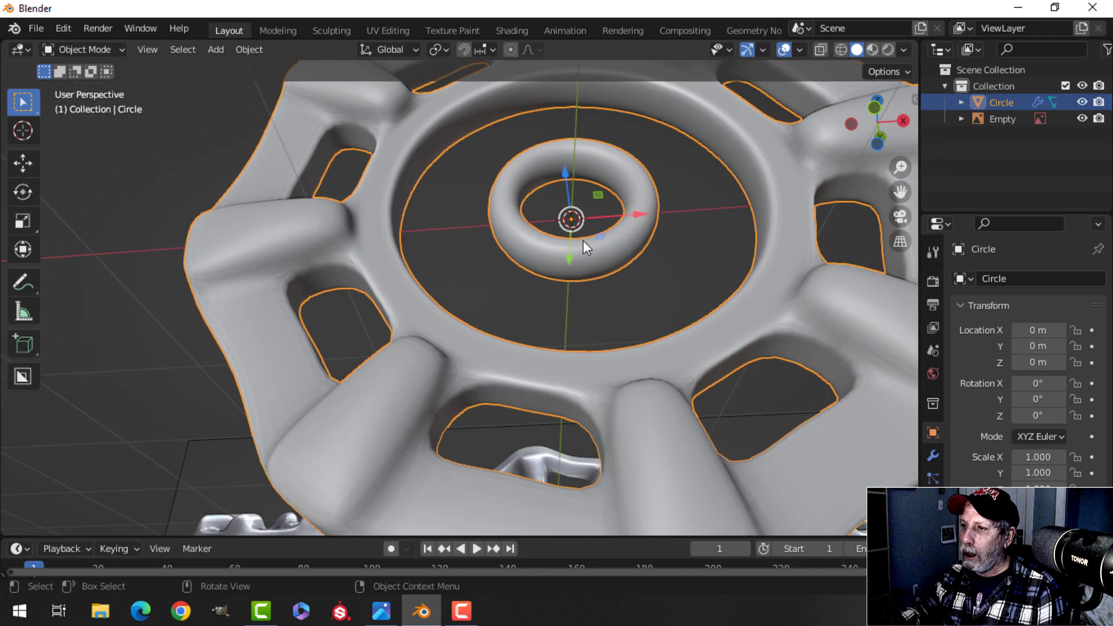
key("Tab")
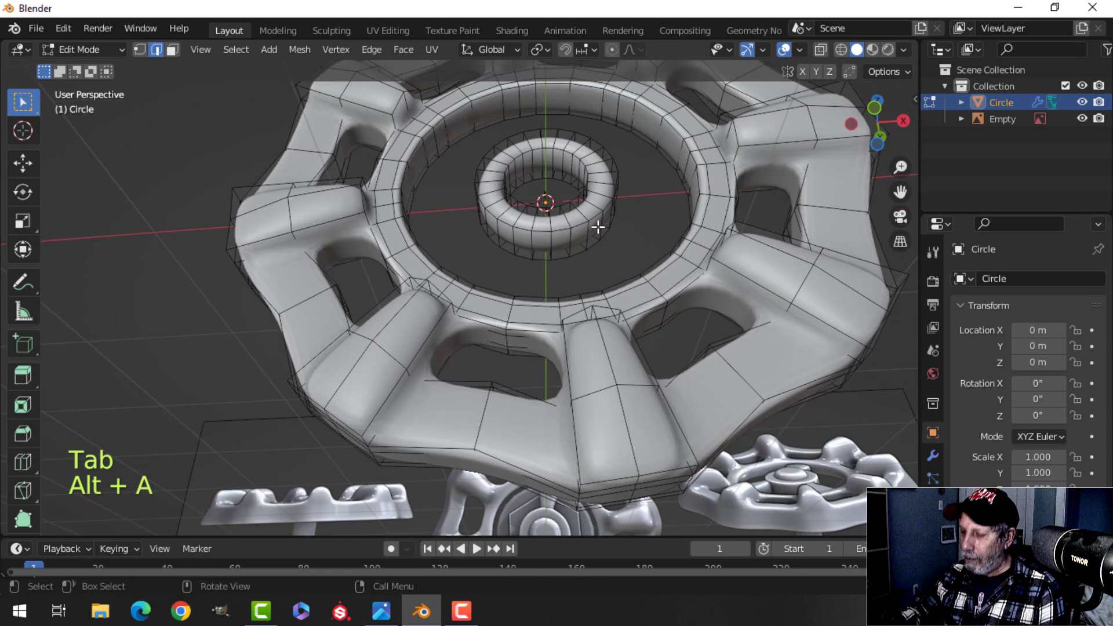
- In front view, extrude and shape three spokes from the hub, undoing a misstep
key("KP_1")
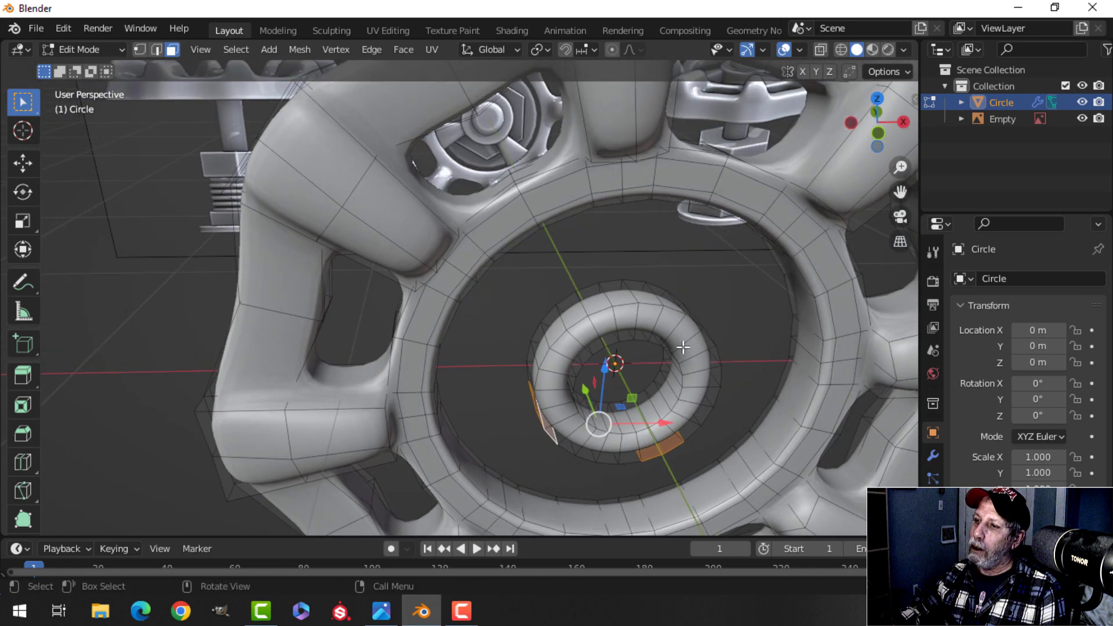
left_click_drag(681, 347, 692, 252)
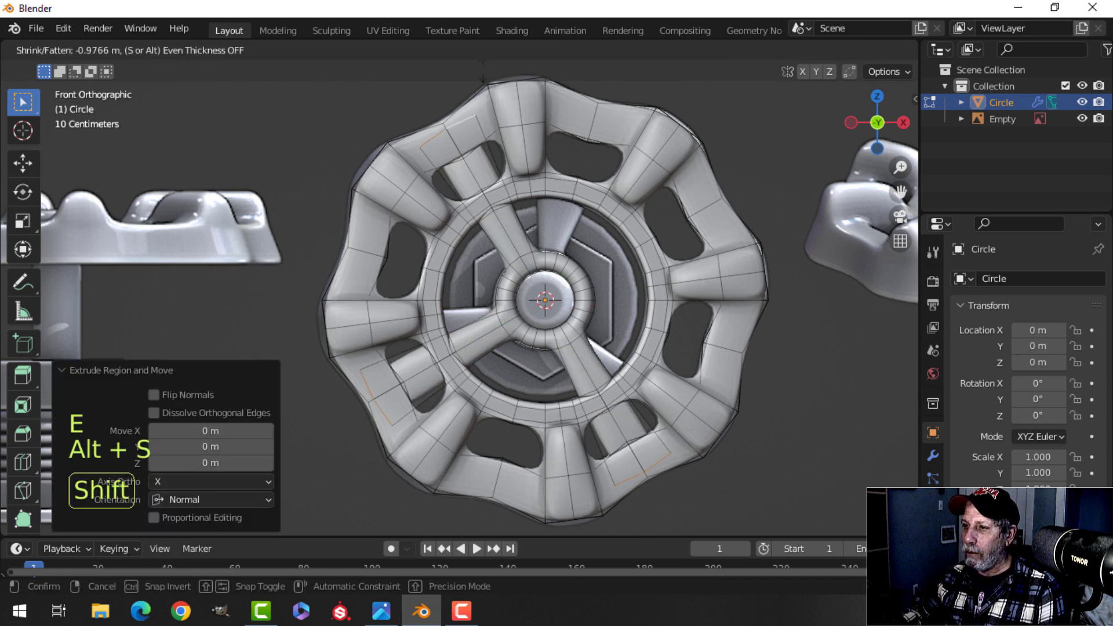
key("Escape")
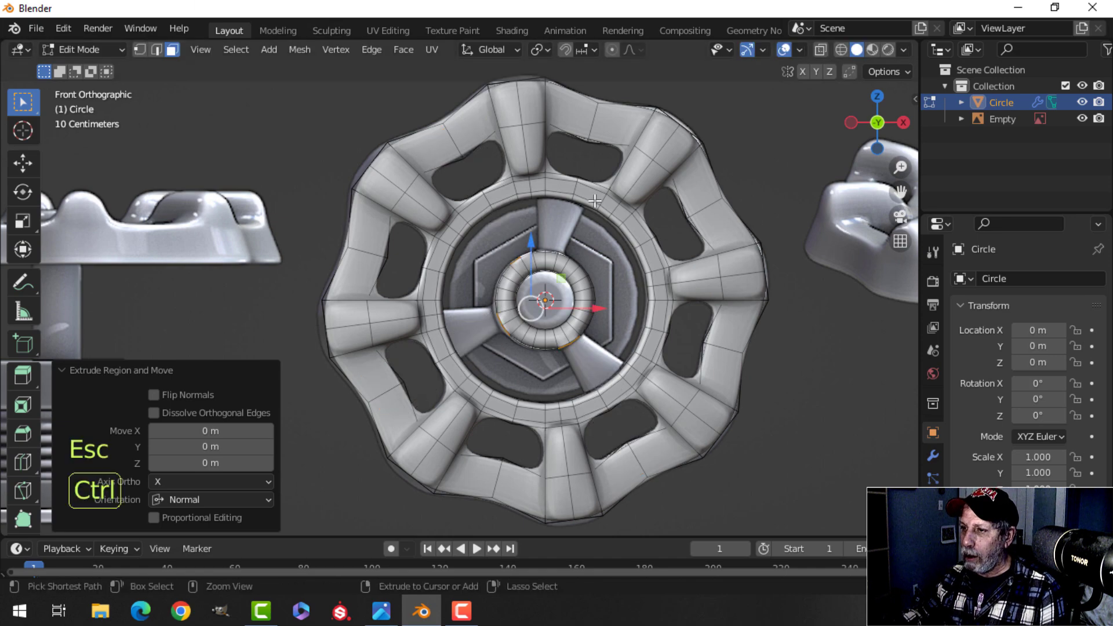
key("ctrl+z")
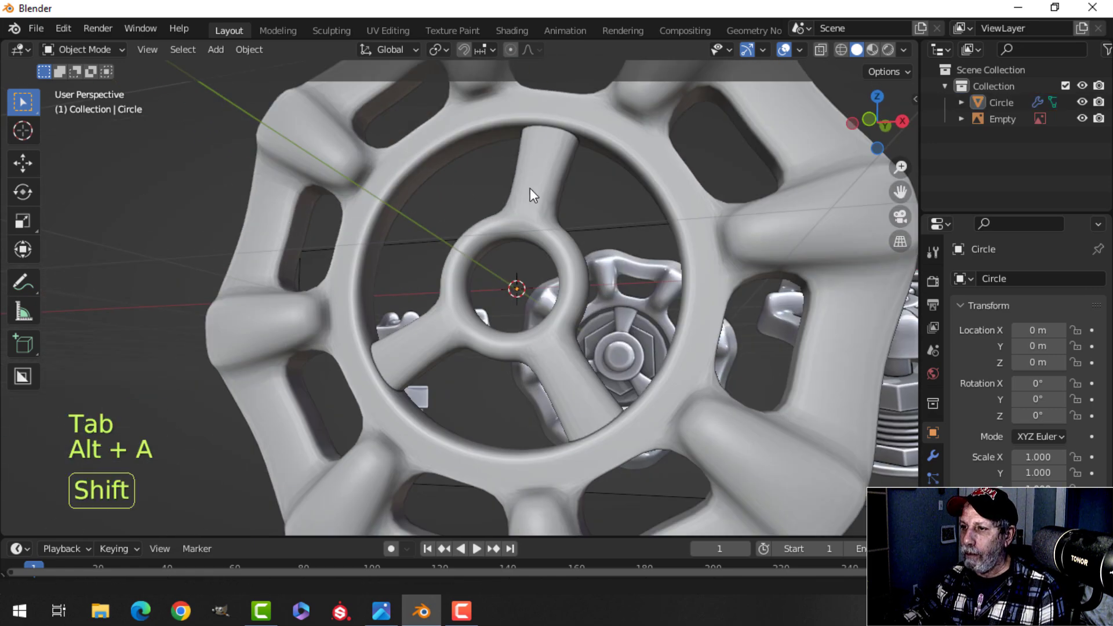
- Insert a loop cut on the central hub ring and slide it toward the edge
key("Tab")
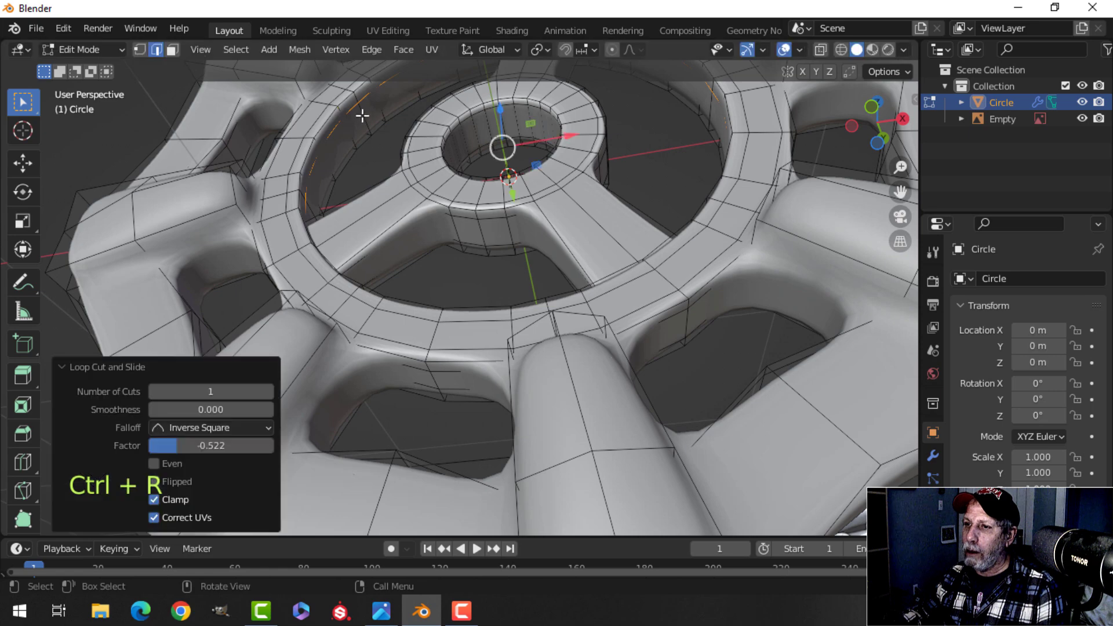
key("Tab")
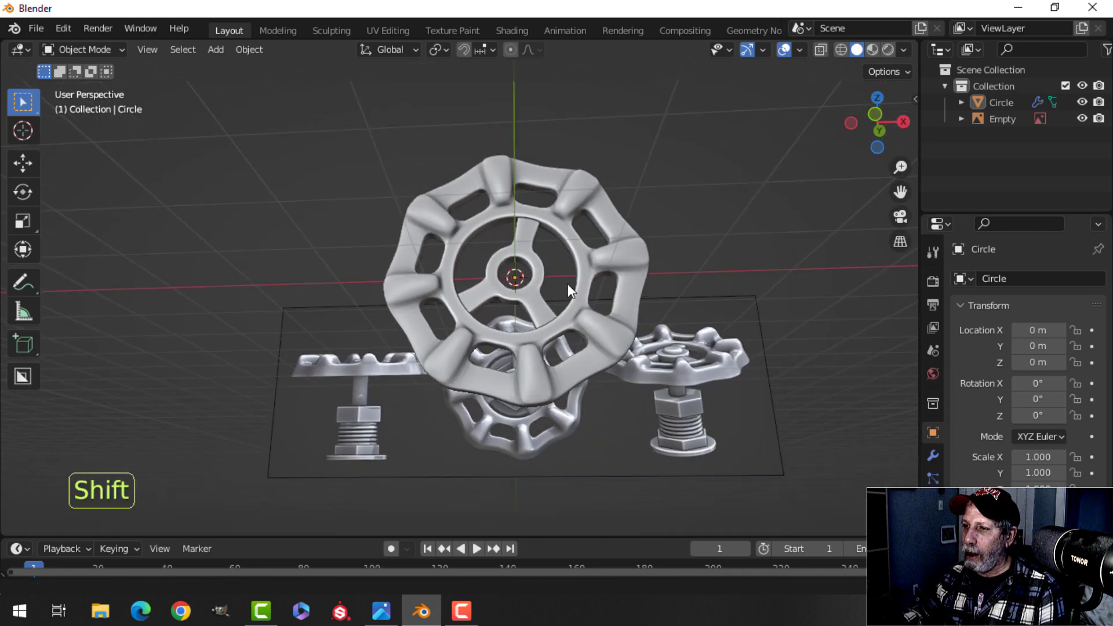
- Rotate the wheel 90° on X to lie flat and snap the cursor to the hub centre
key("KP_1")
type("90")
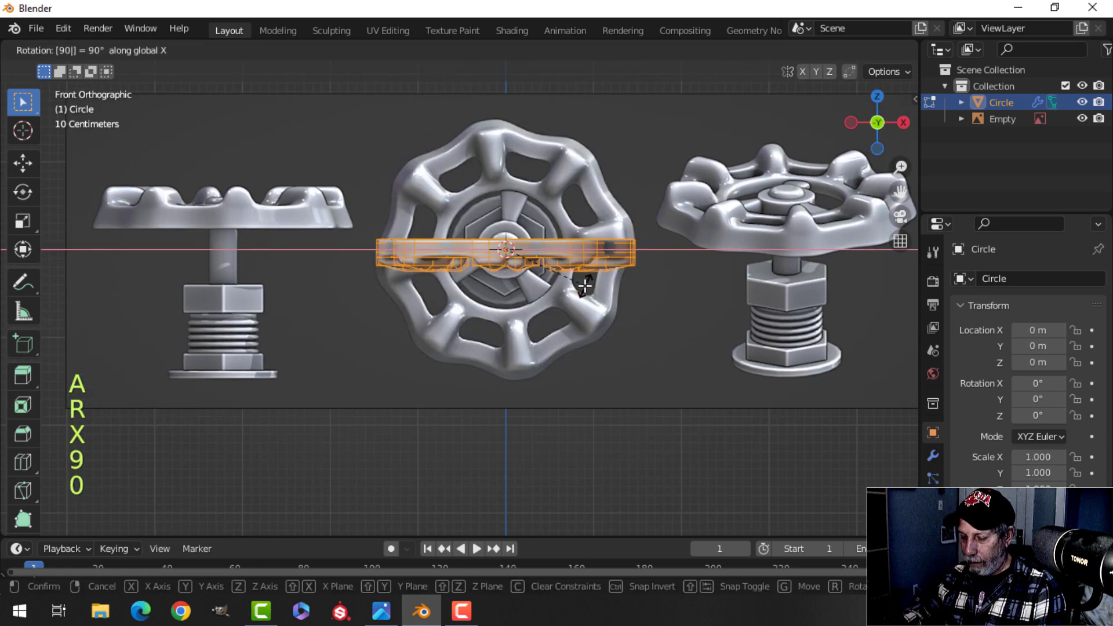
key("Return")
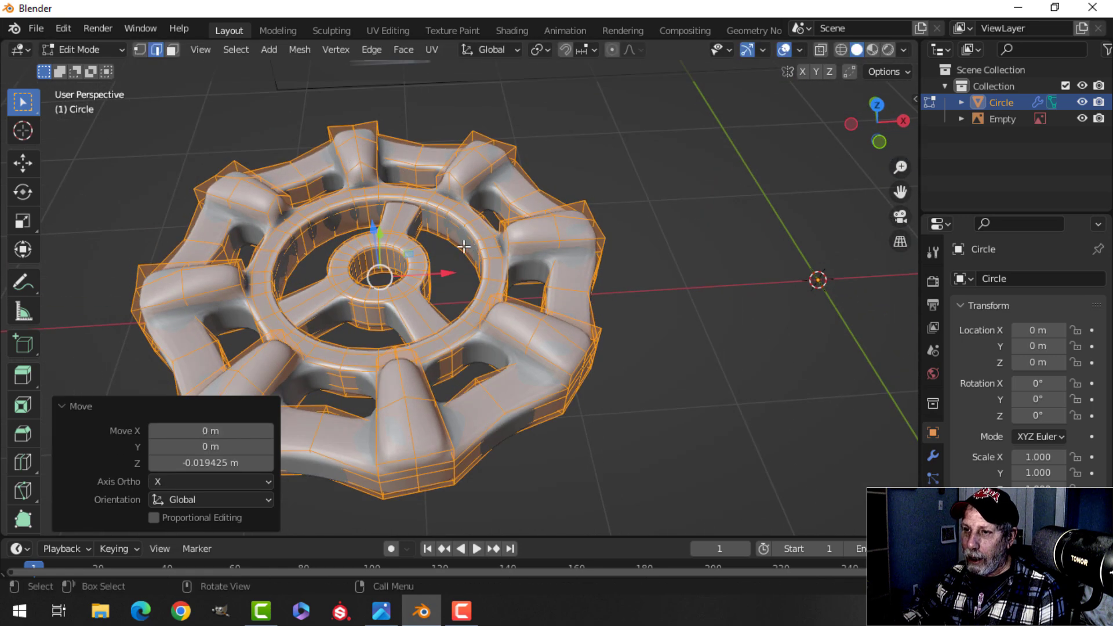
key("alt+a")
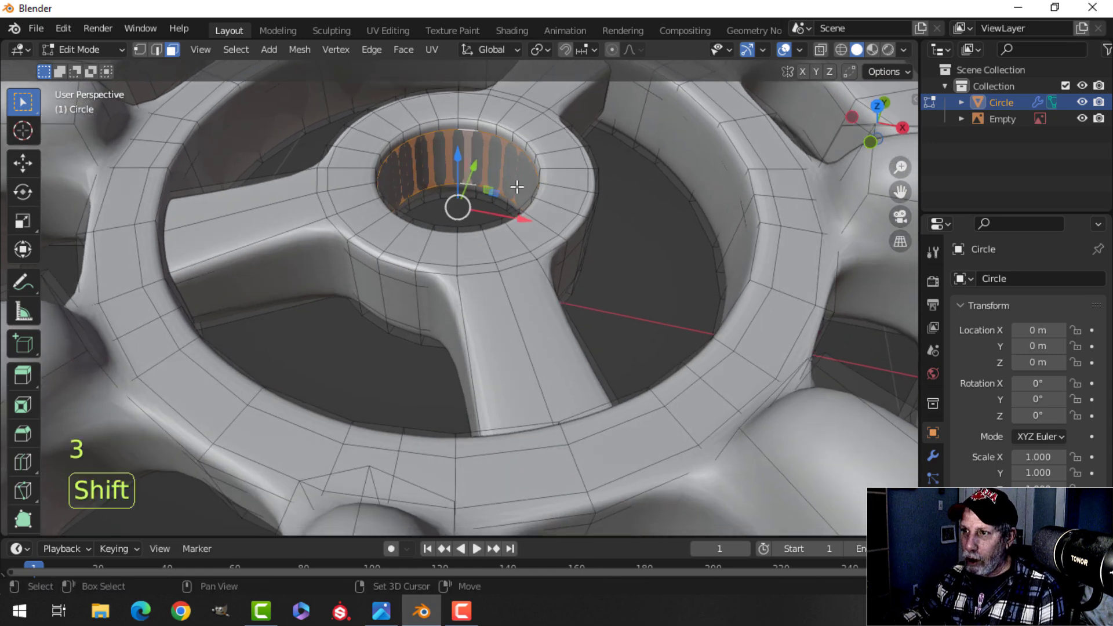
key("Tab")
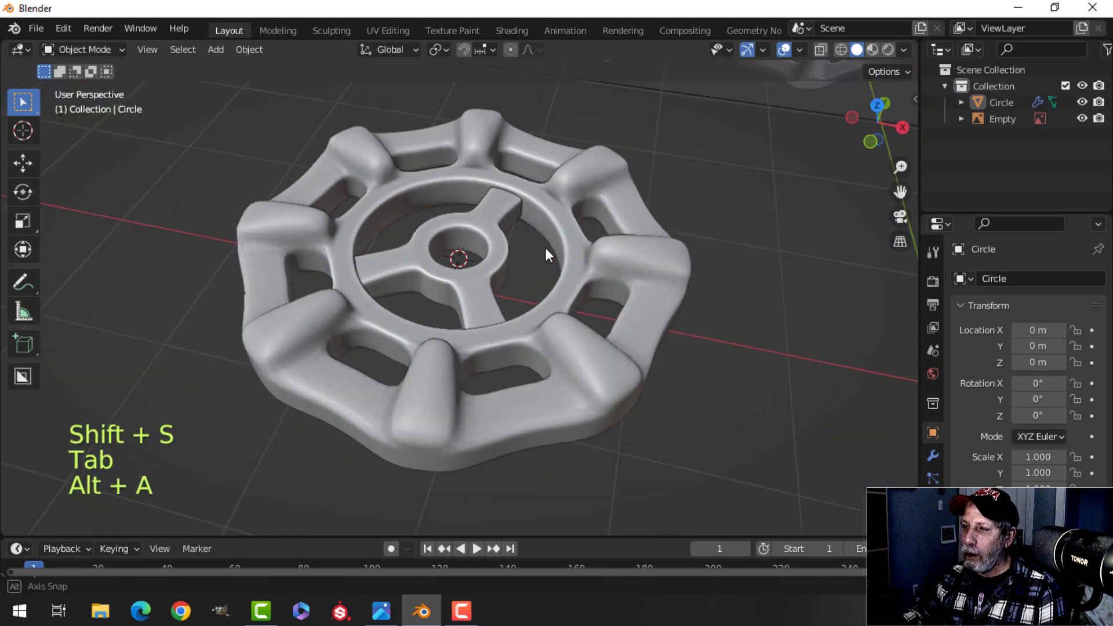
key("KP_1")
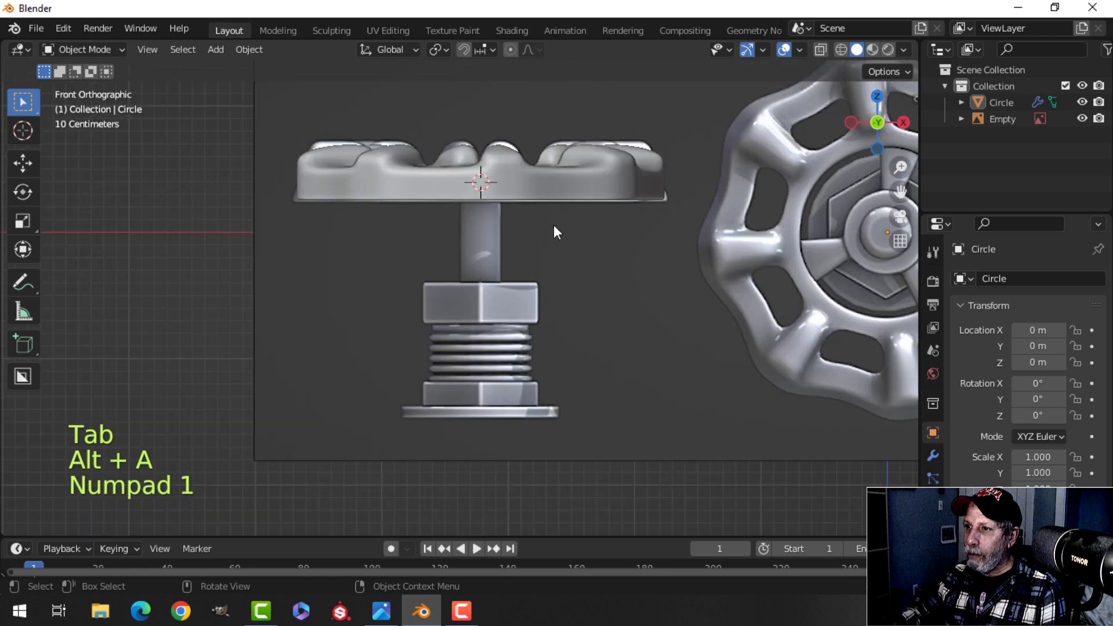
- Add a circle at the hub, scale it to hub size, and extrude a short cylinder
key("shift+a")
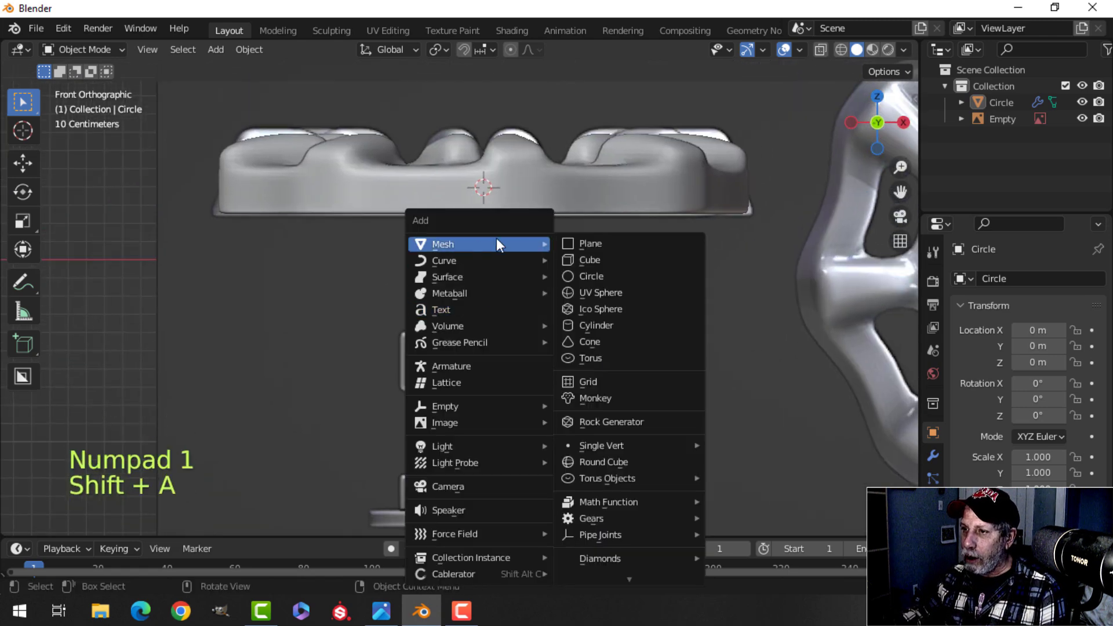
left_click(591, 276)
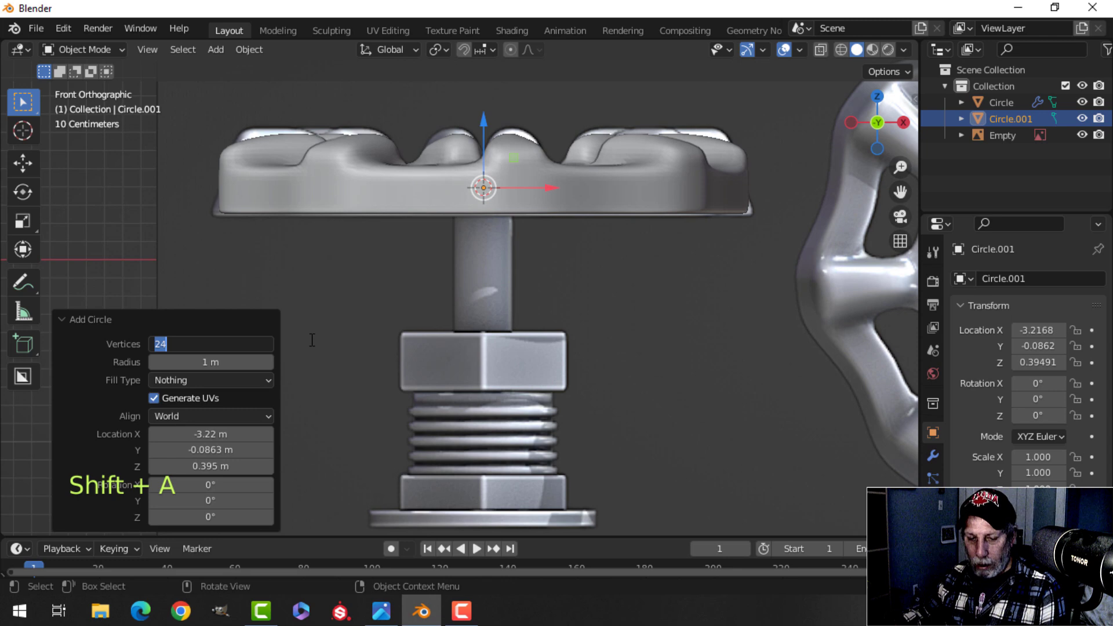
key("Tab")
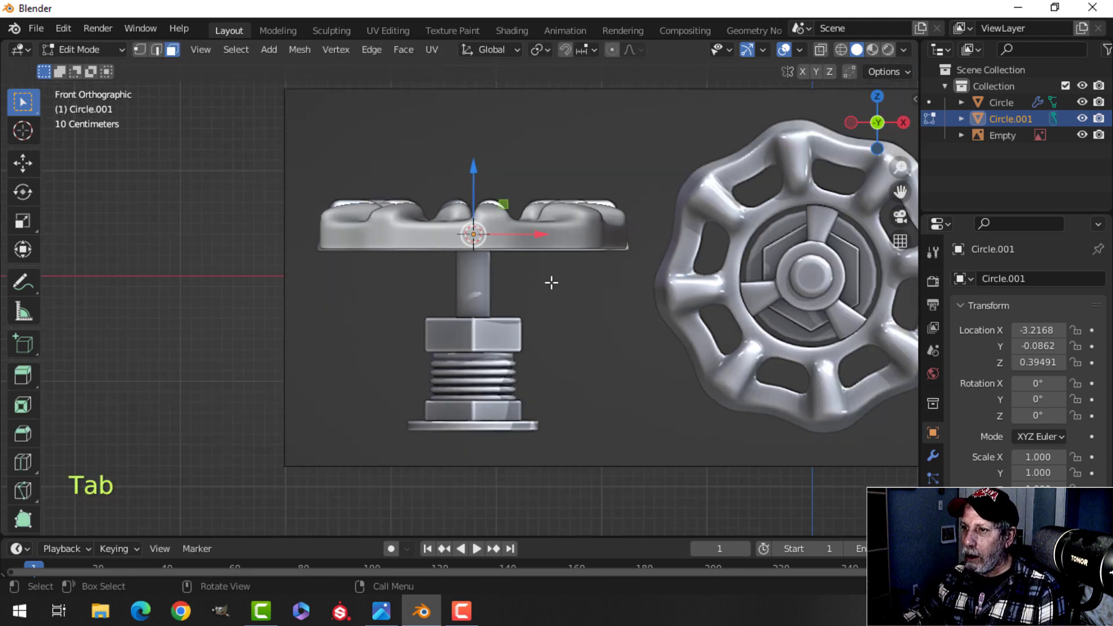
key("s")
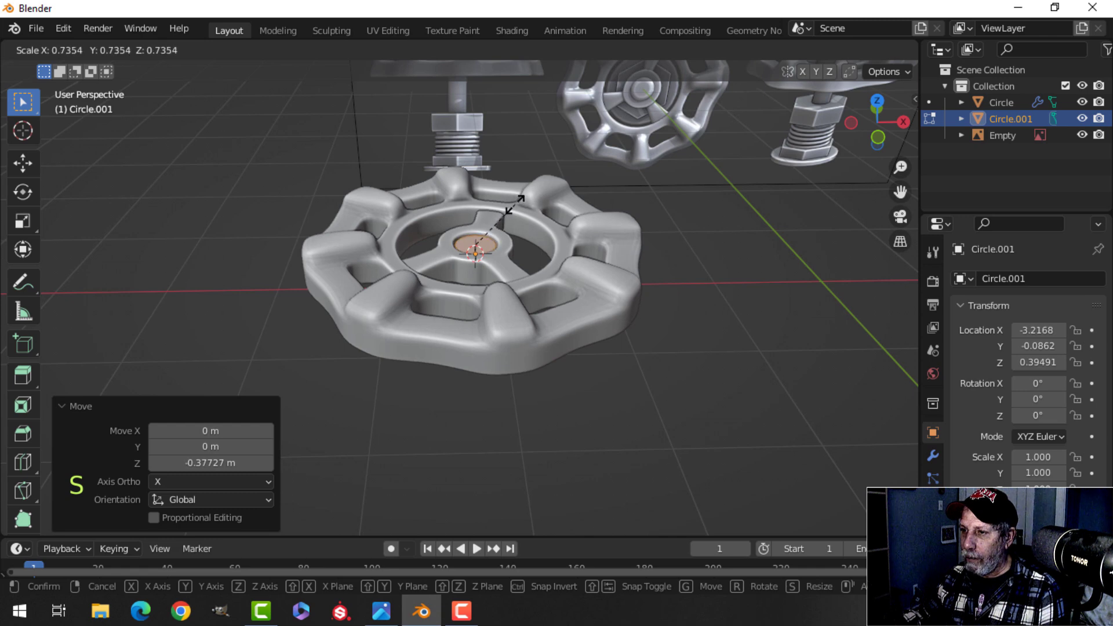
key("Tab")
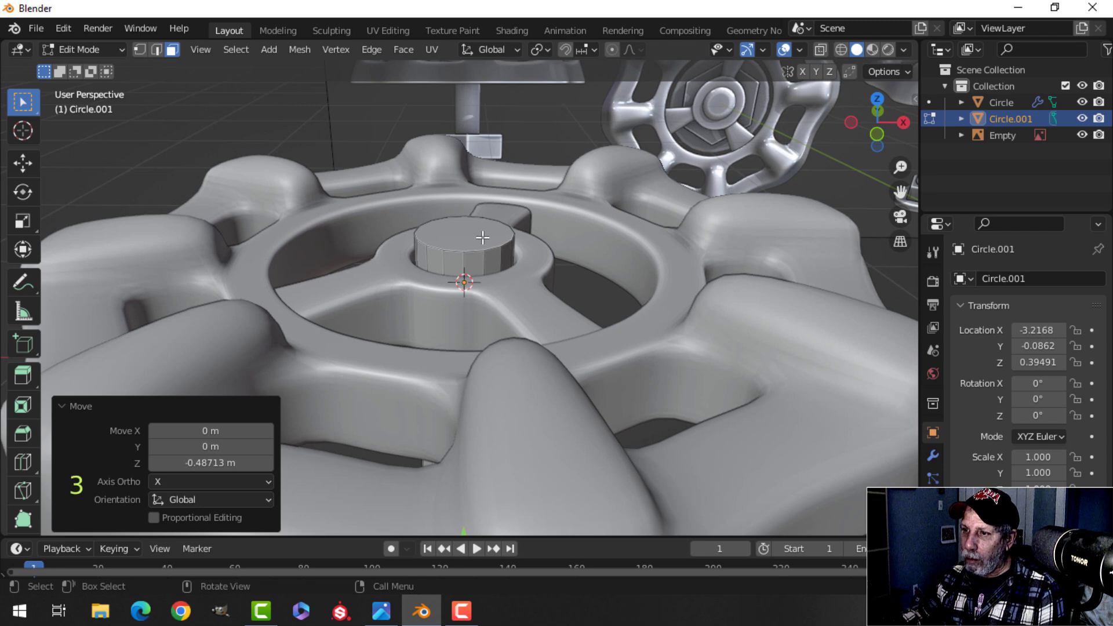
- Bevel the stub's top rim, then bevel the collar's top edge loop
key("ctrl+b")
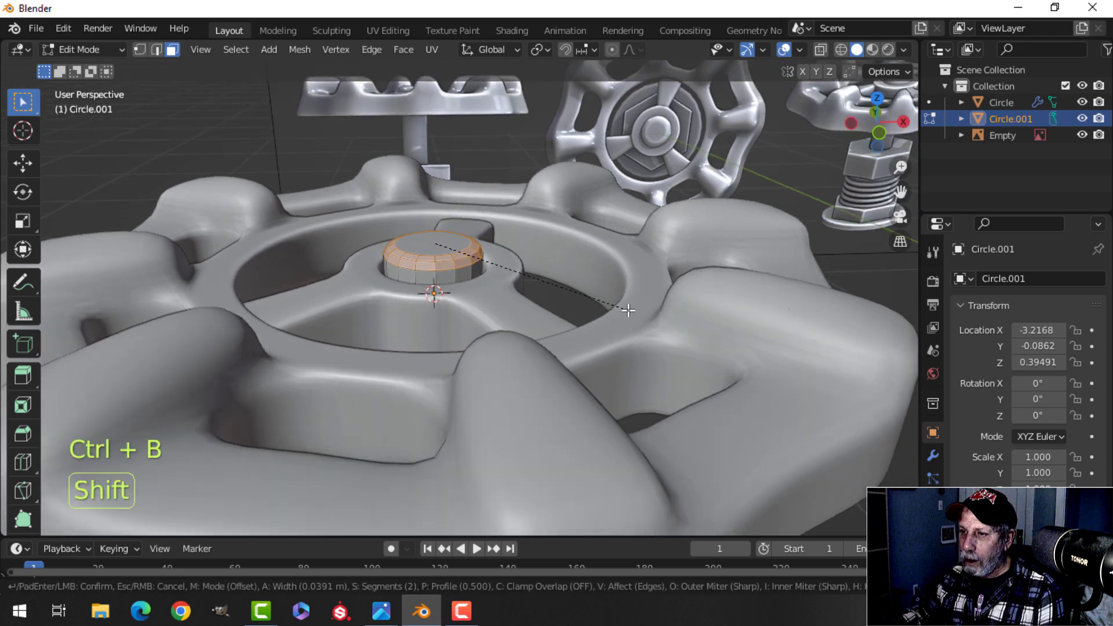
left_click(625, 310)
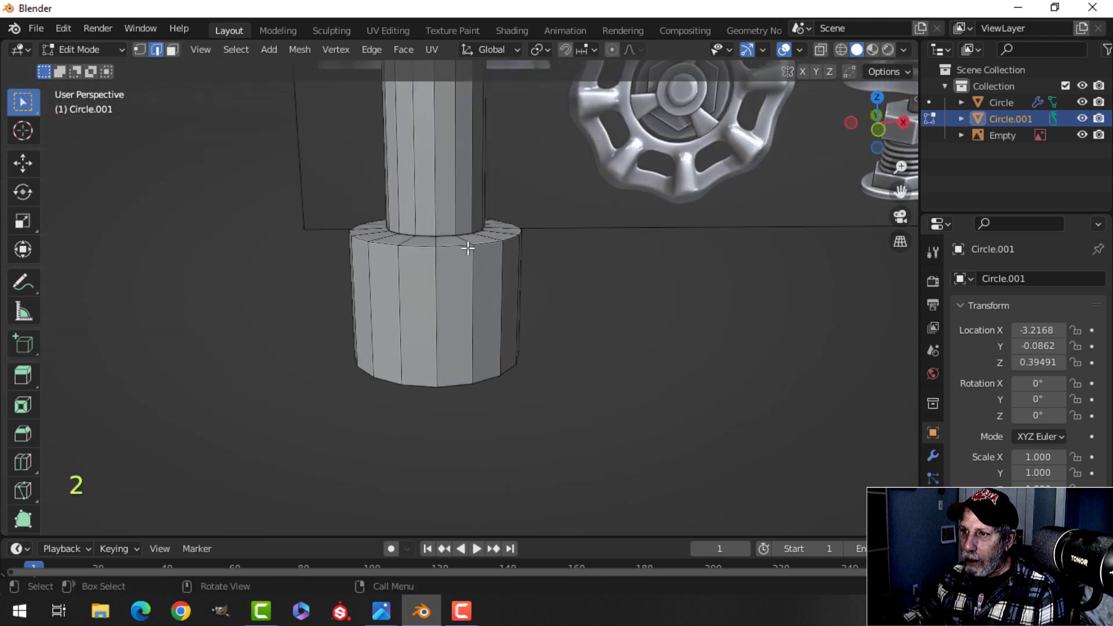
left_click(468, 247)
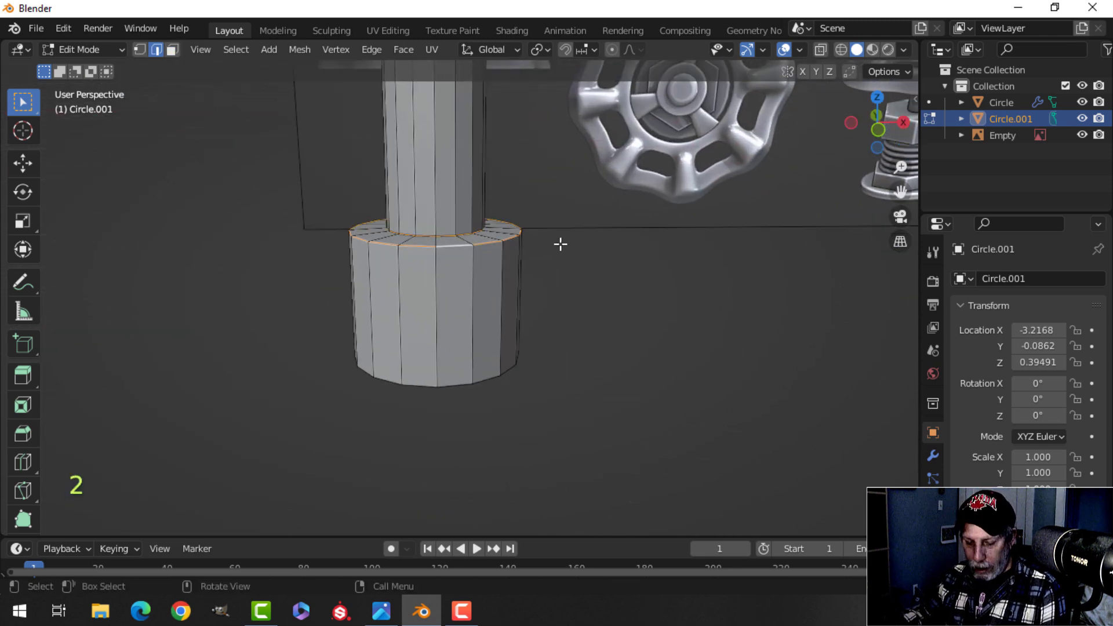
key("ctrl+b")
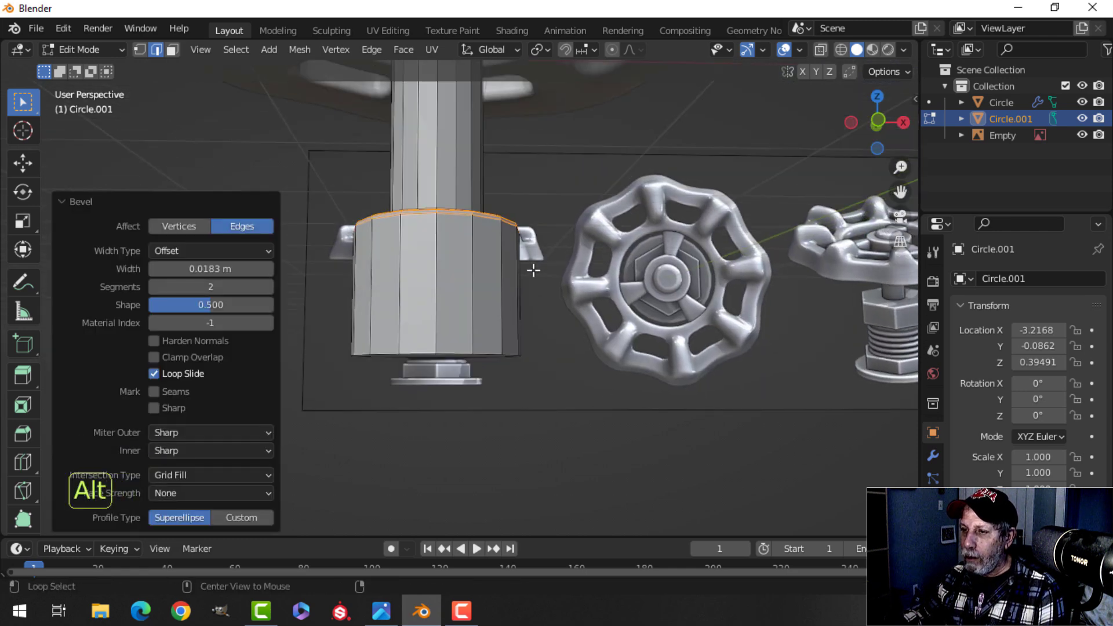
key("alt+a")
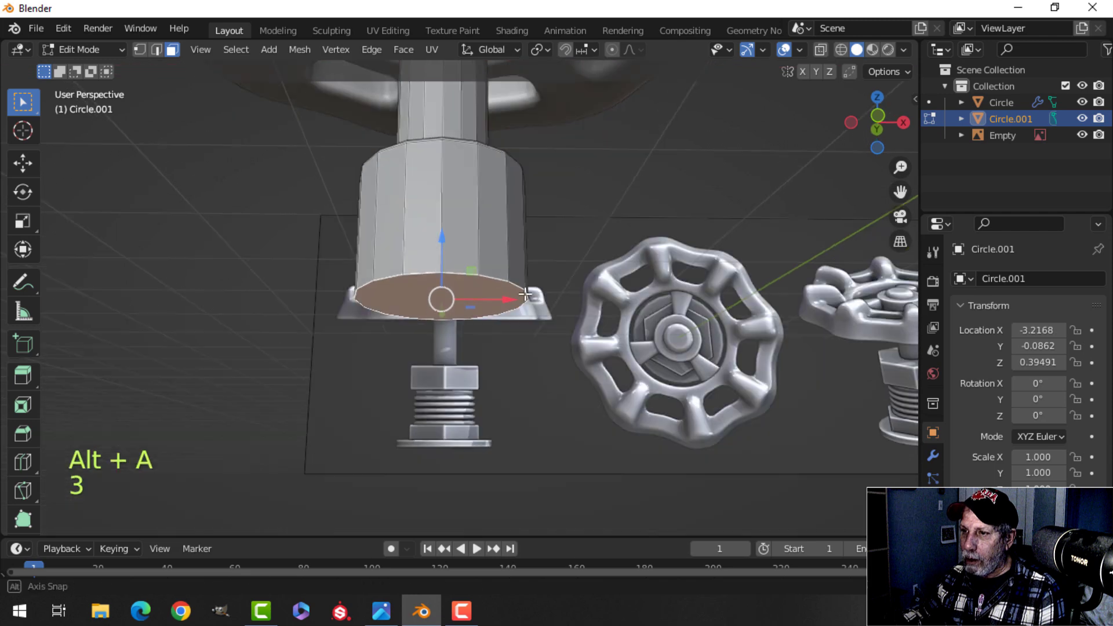
key("x")
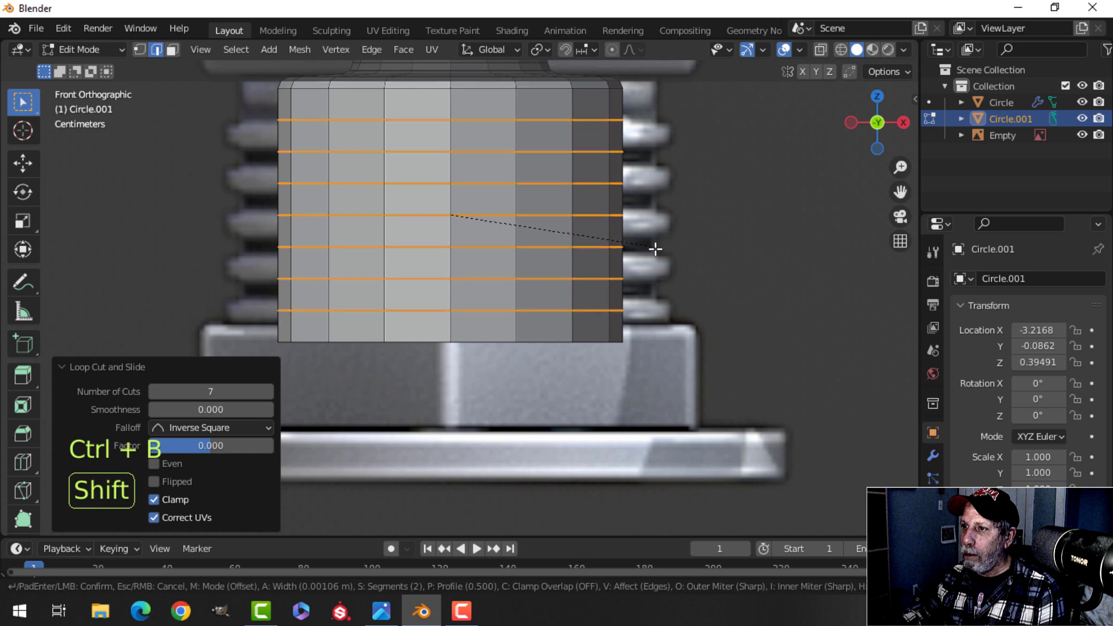
mouse_move(720, 269)
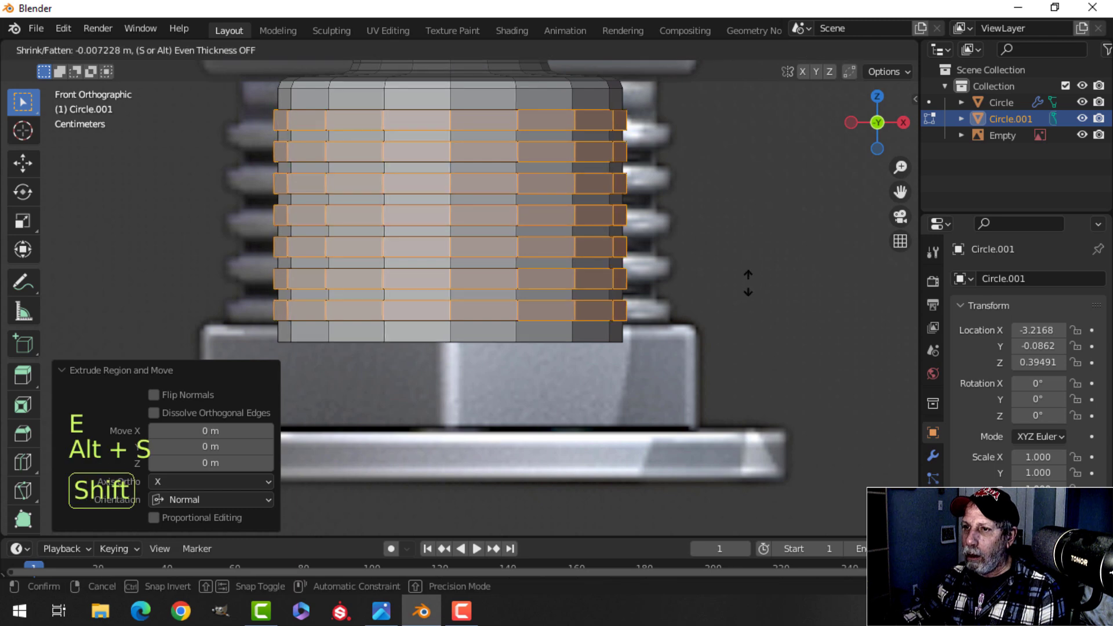
- Push the seven collar ring faces out into thread ridges and return to front view
key("Return")
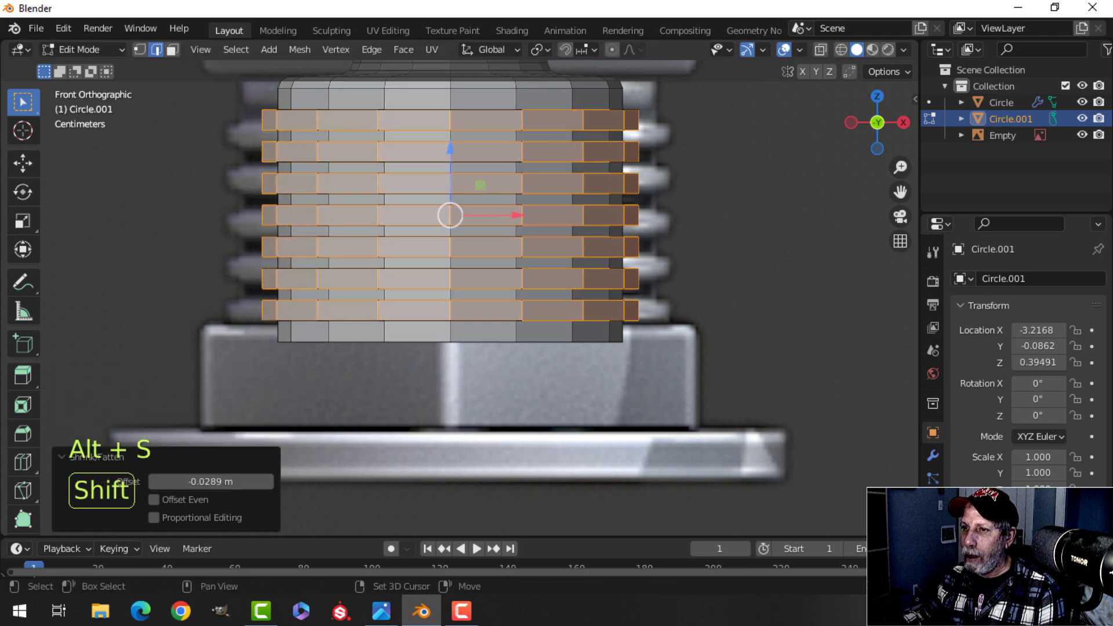
key("Tab")
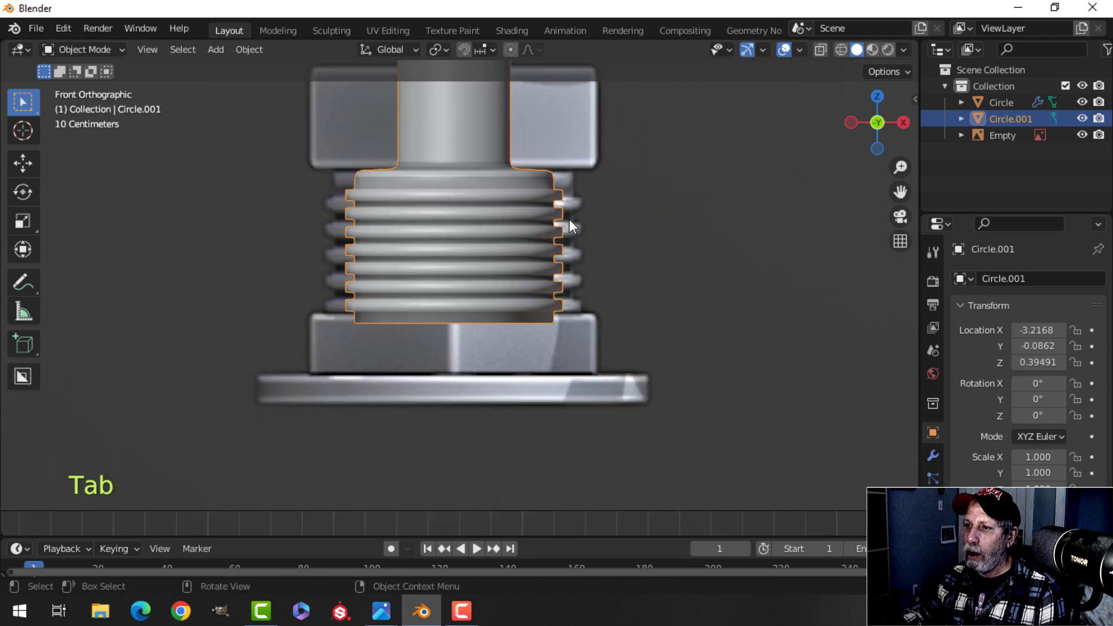
key("alt+a")
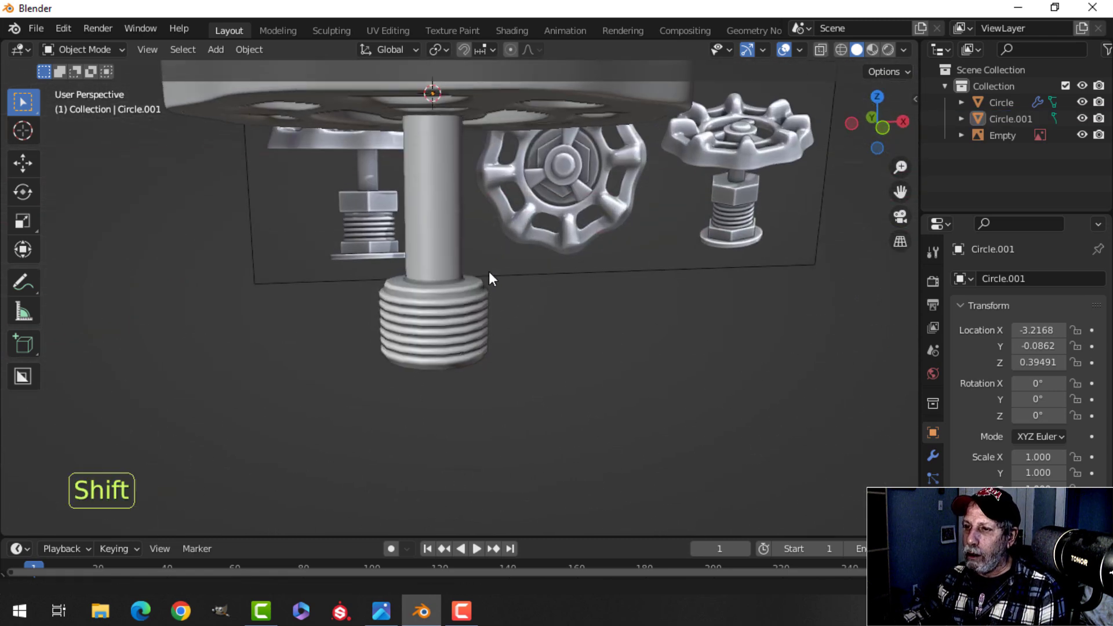
key("KP_1")
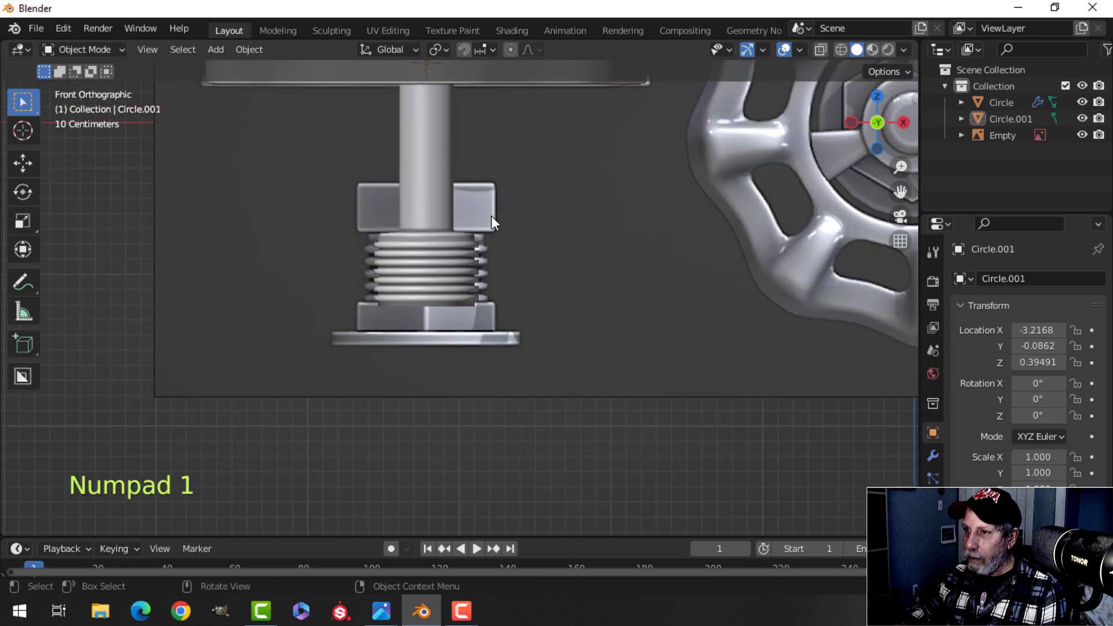
- Snap the 3D cursor to the collar's top edge loop and bring up the Add menu
key("Tab")
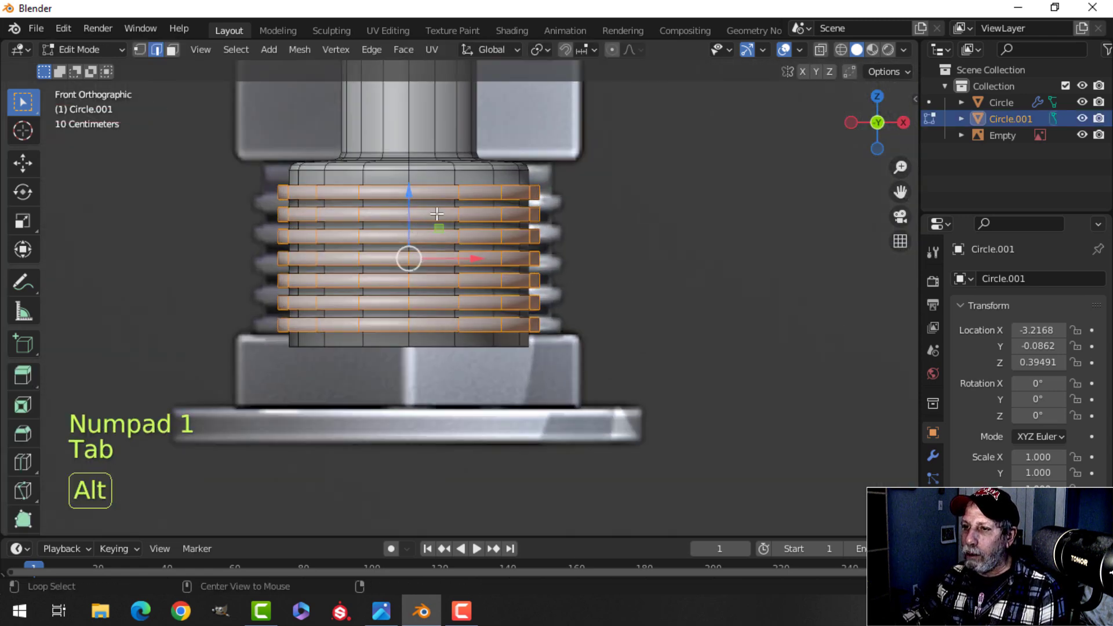
key("alt+a")
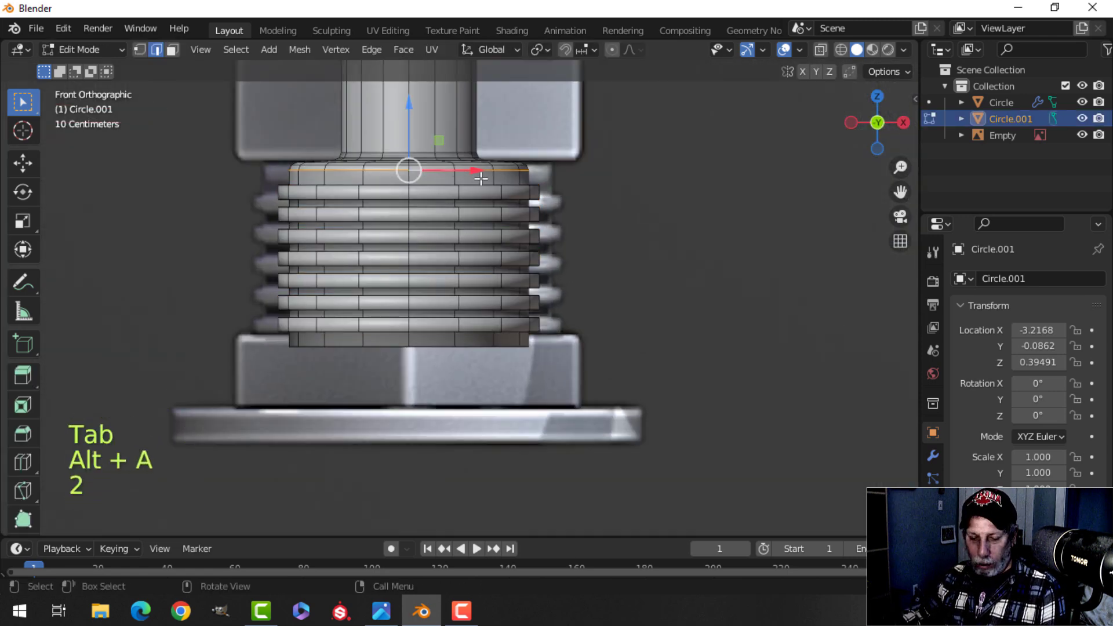
key("shift+s")
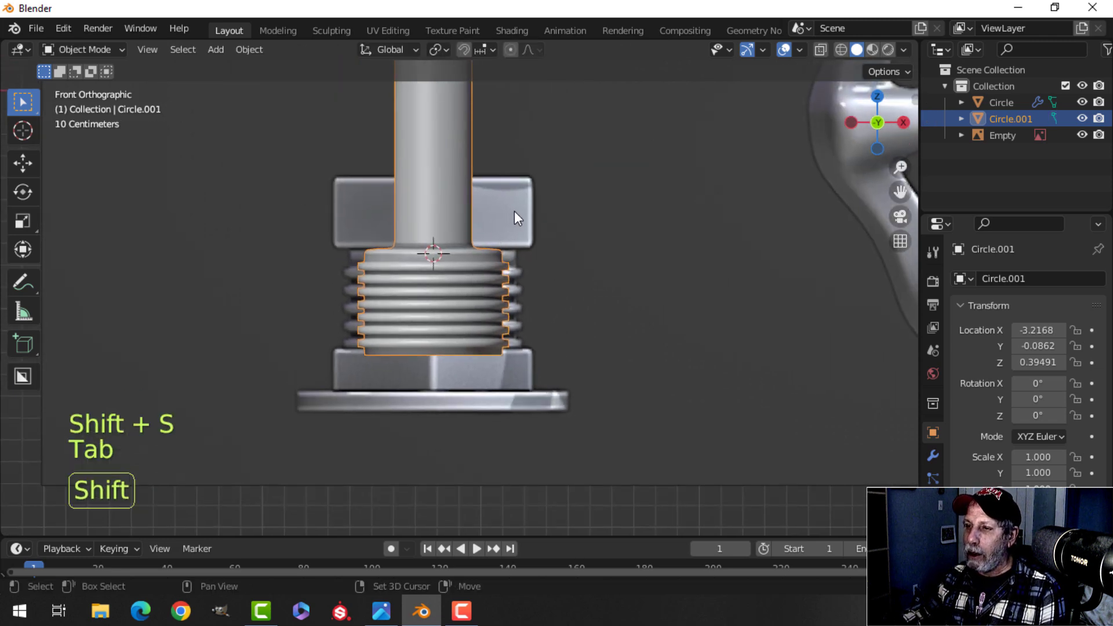
key("shift+a")
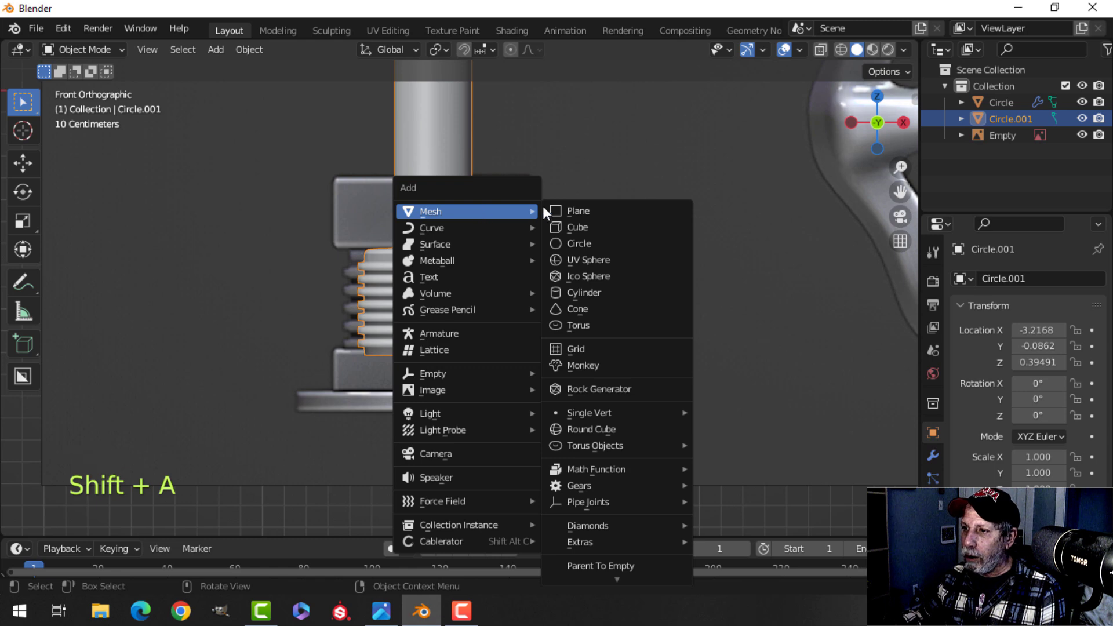
- Build a beveled hex nut above the thread and a flattened duplicate below it
left_click(579, 244)
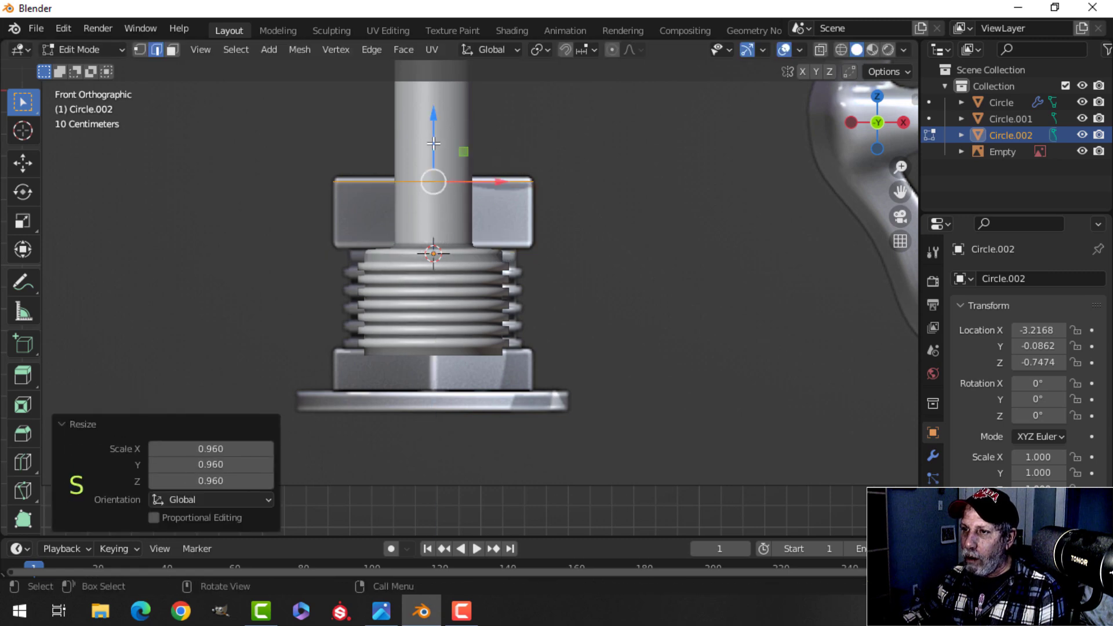
key("e")
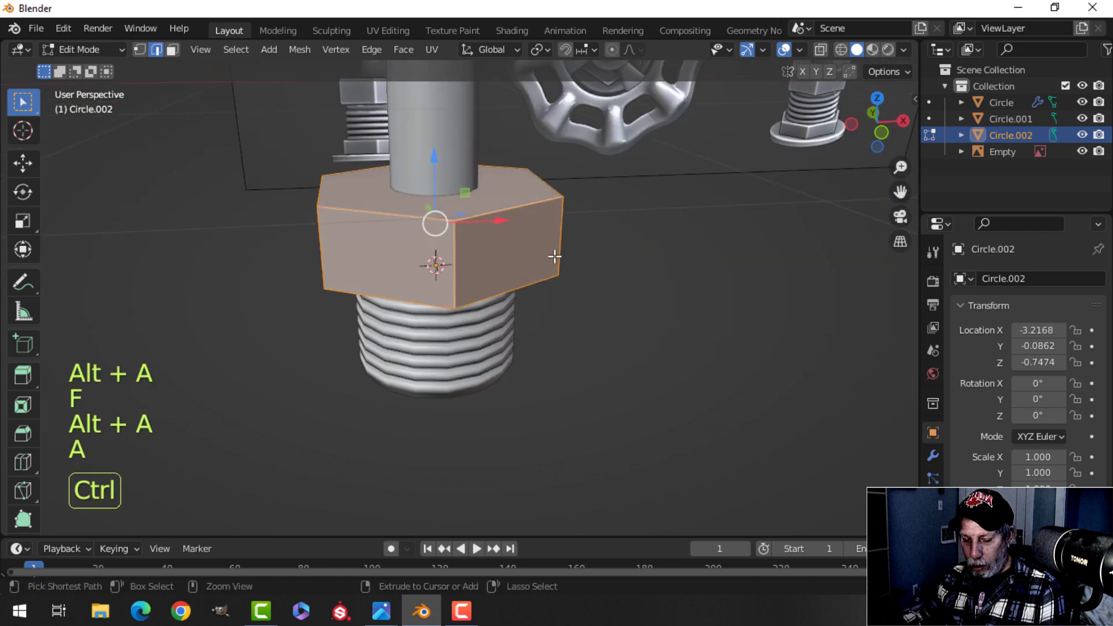
key("ctrl+b")
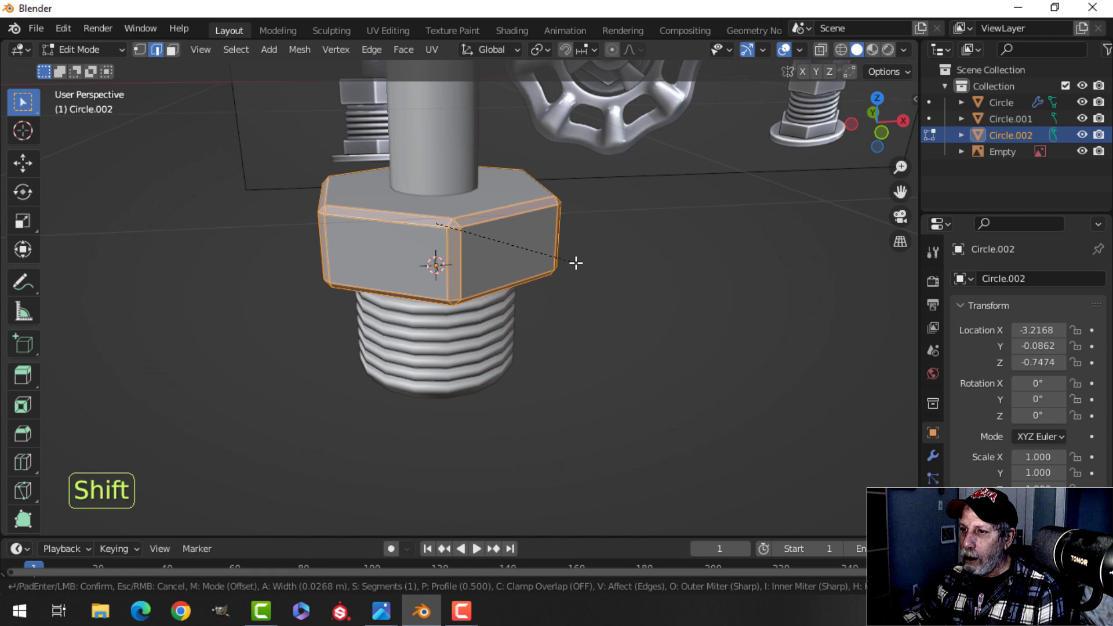
key("Tab")
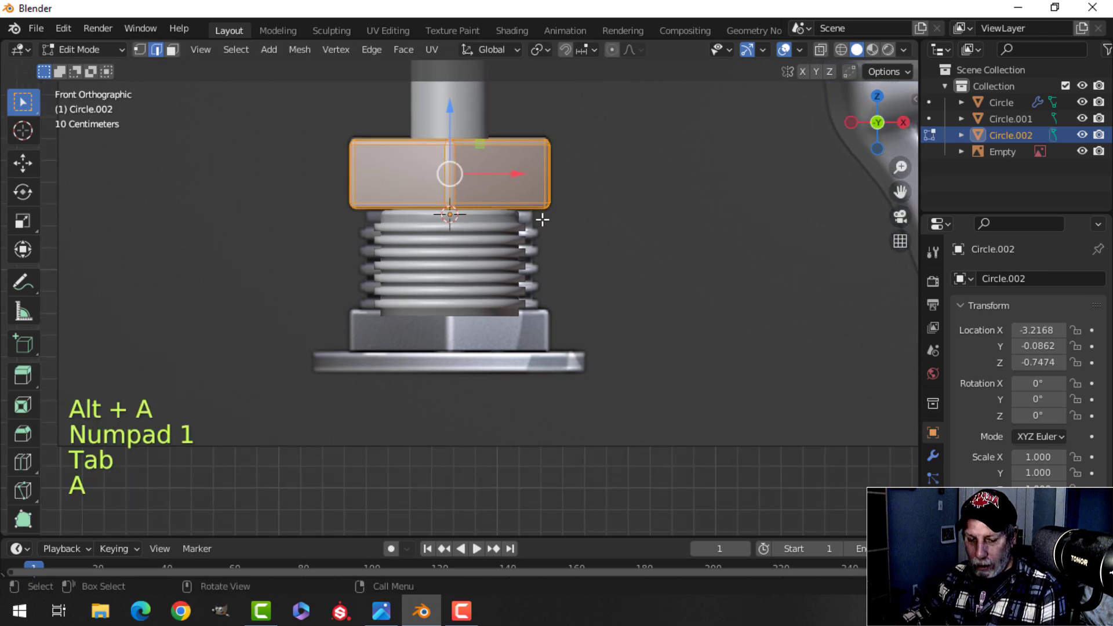
key("shift+d")
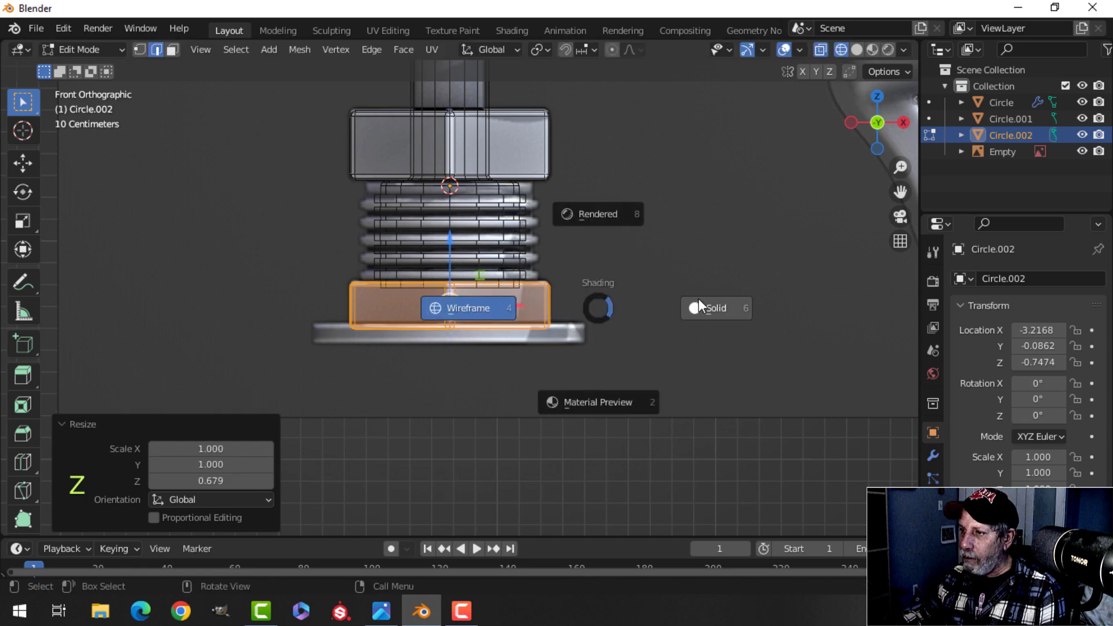
key("Tab")
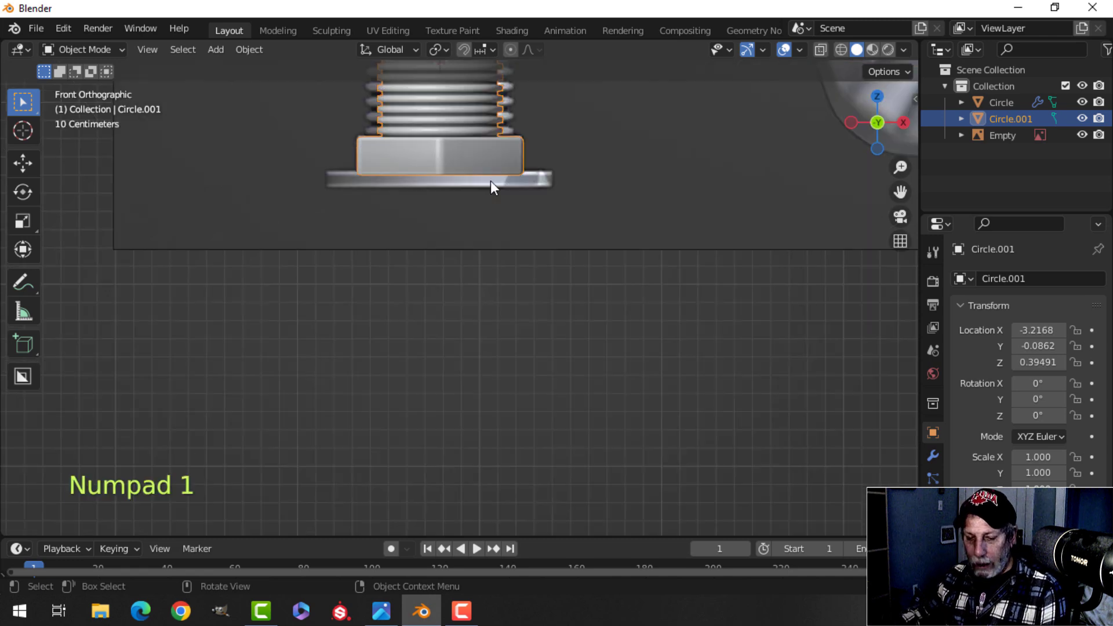
- Add a 16-vertex circle, fill and extrude it into a disc, and bevel its edges
key("shift+a")
type("16")
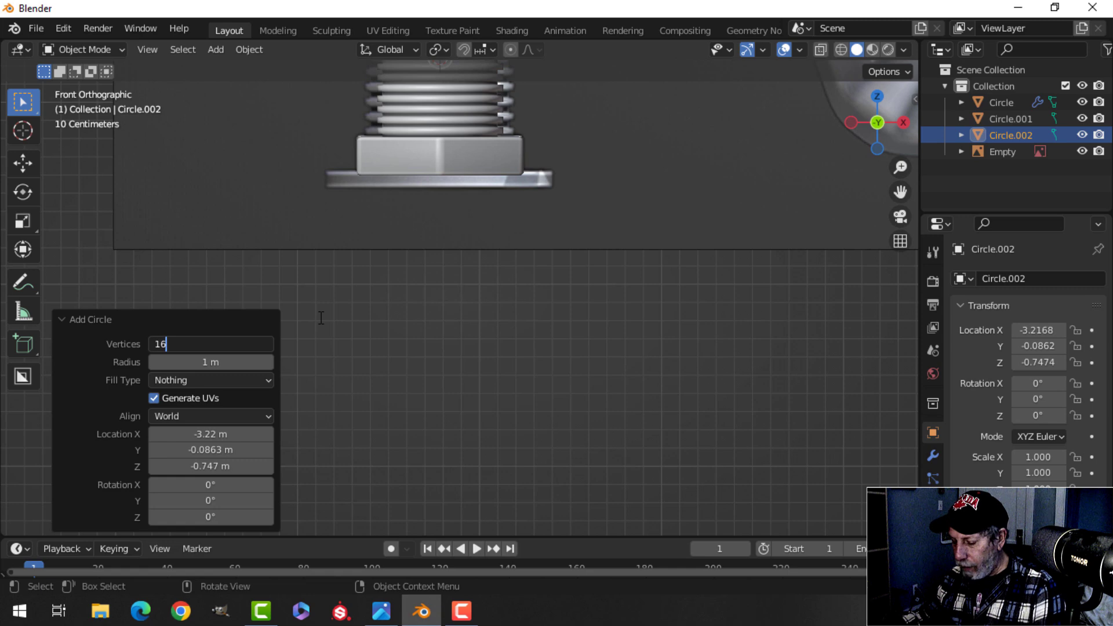
key("Tab")
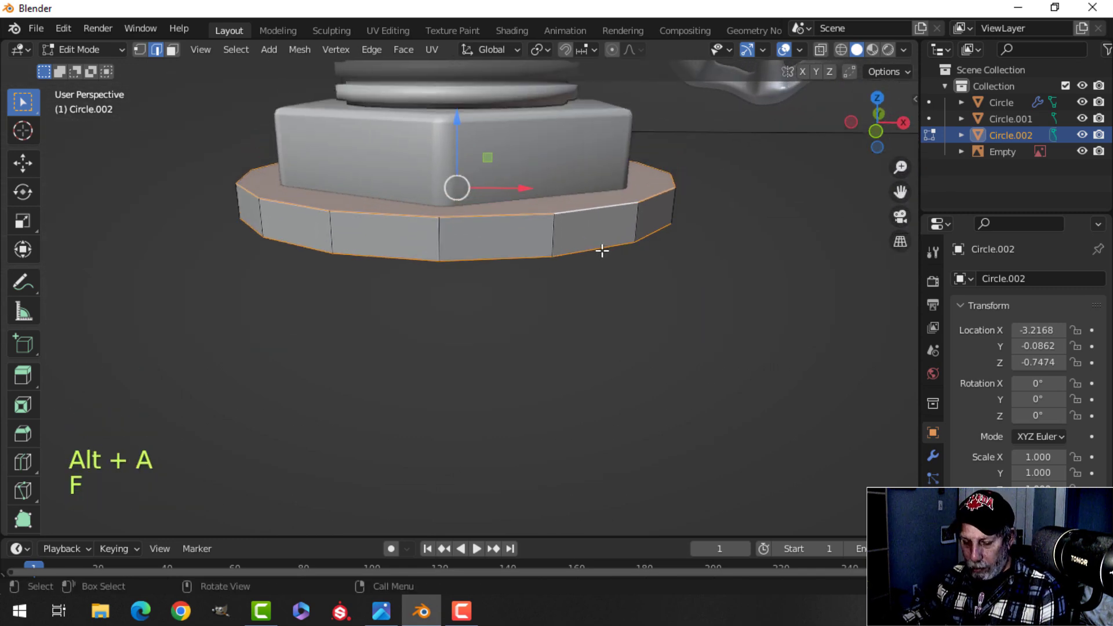
key("Ctrl+B")
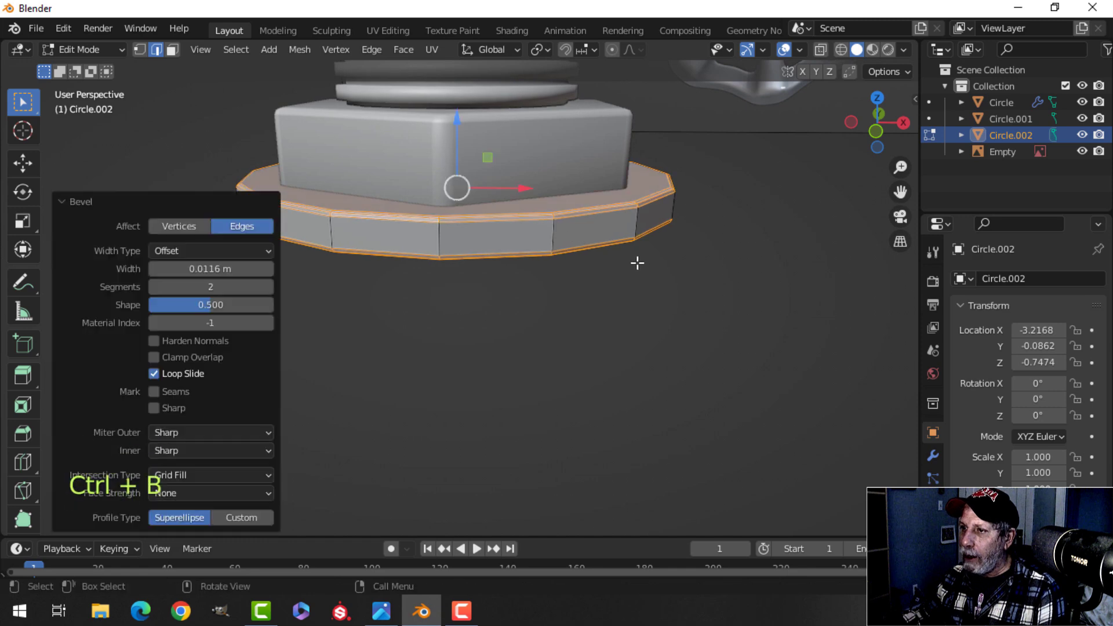
key("Tab")
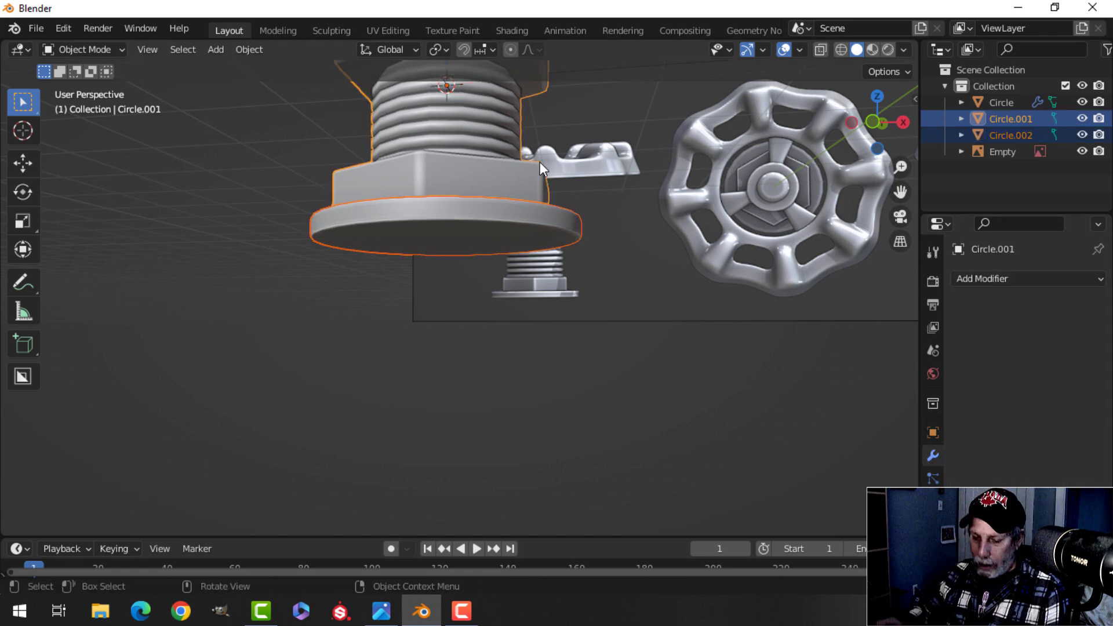
- Join the washer into the stem and scale the stem top slightly to fit the wheel
key("ctrl+j")
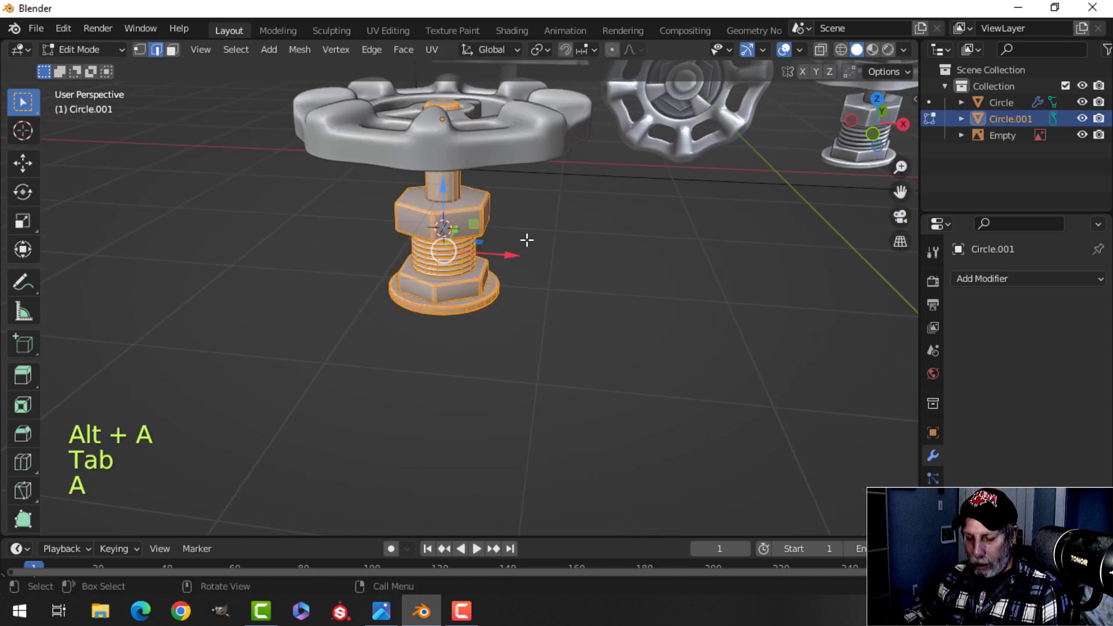
key("Tab")
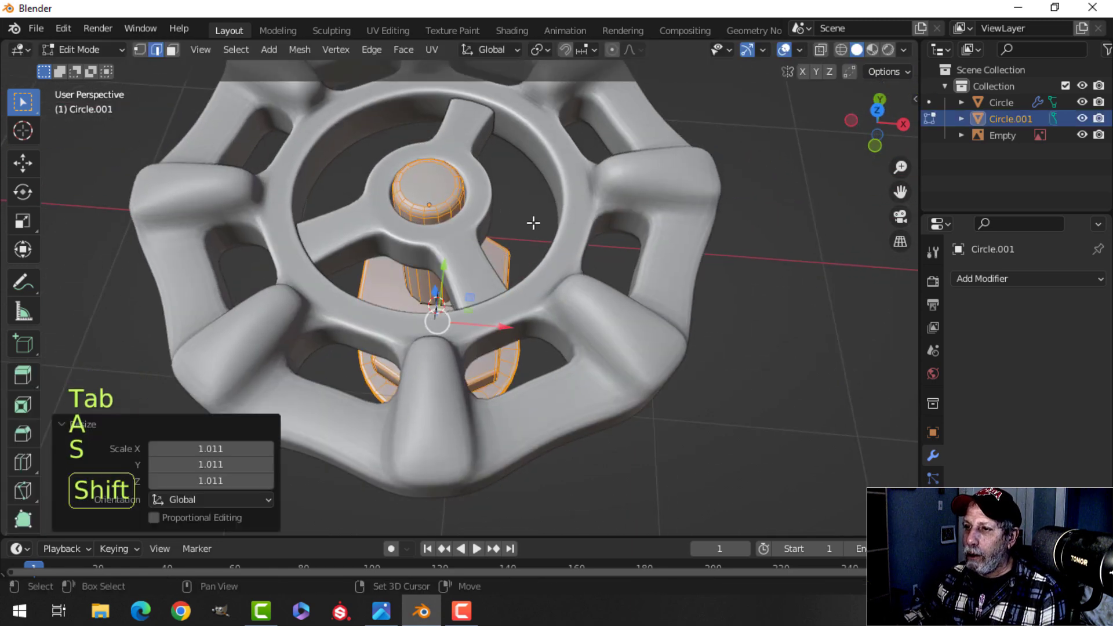
key("Tab")
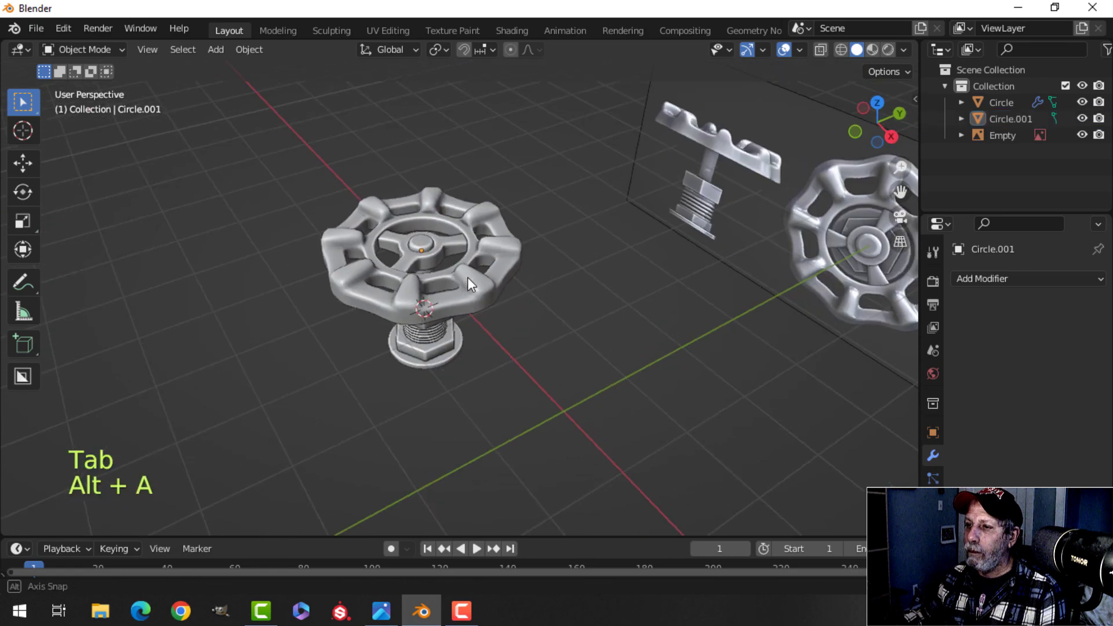
left_click_drag(468, 284, 564, 240)
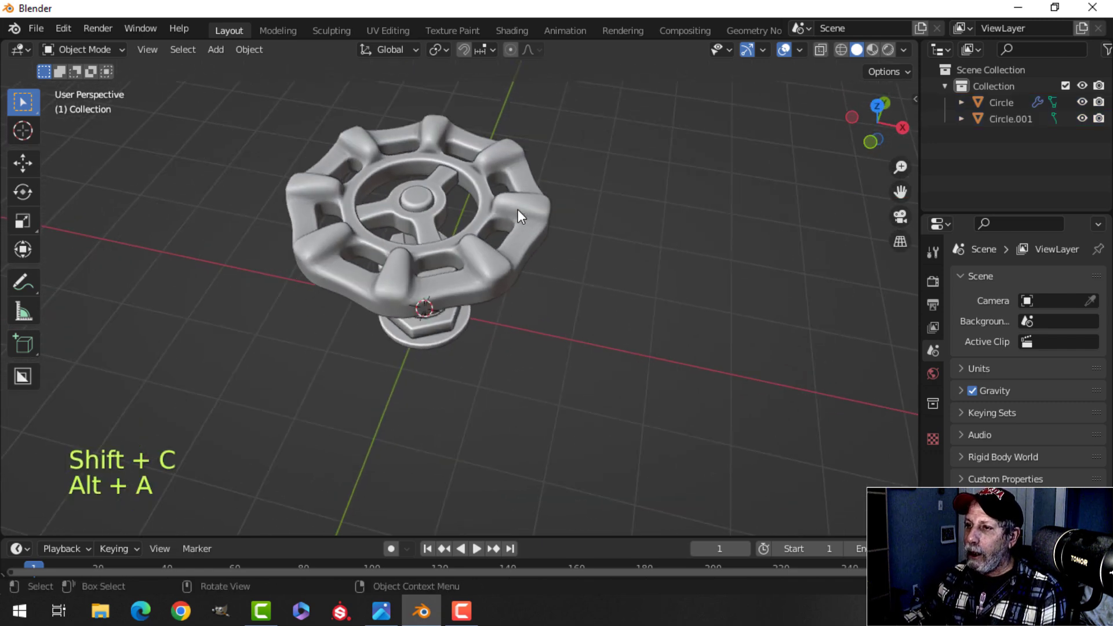
- Enable the Statistics overlay, merge wheel vertices by distance, and turn on Cavity shading
left_click(764, 50)
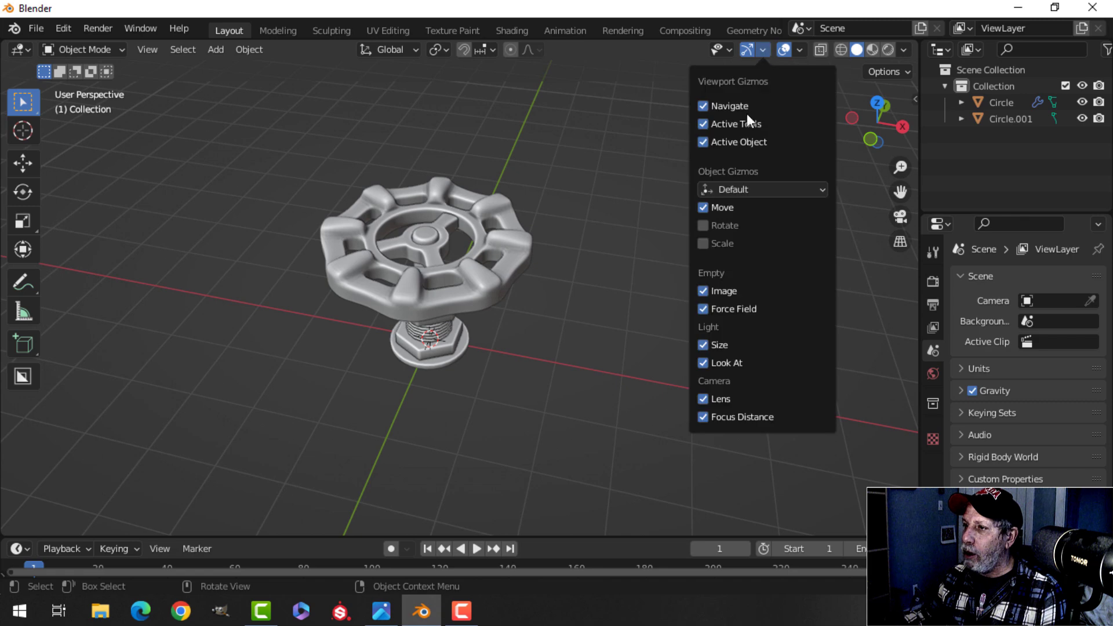
mouse_move(765, 81)
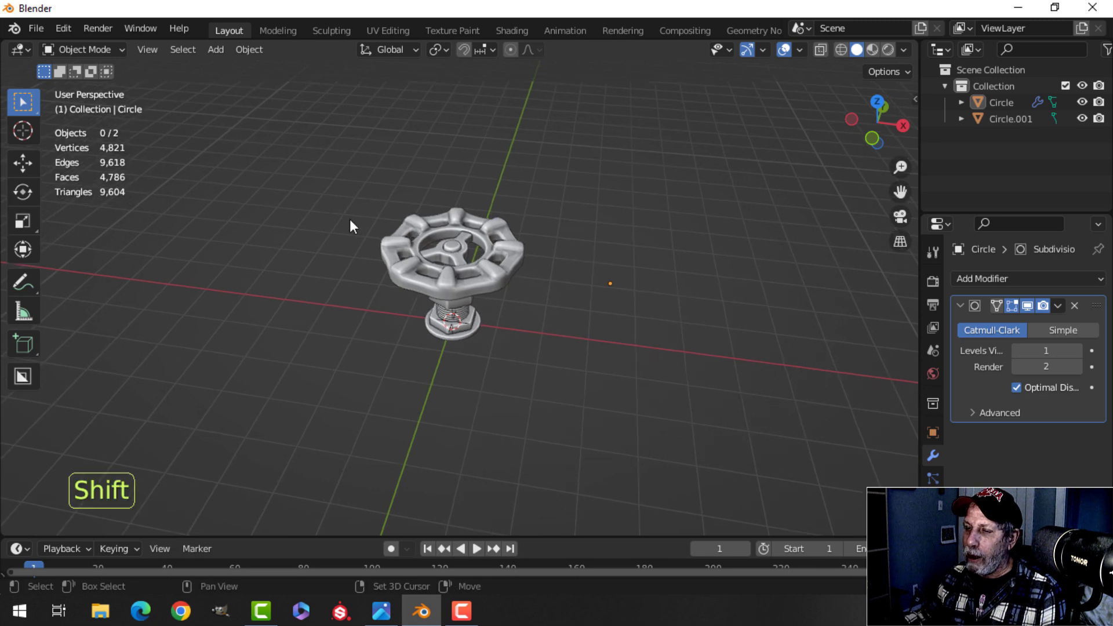
left_click_drag(351, 226, 496, 270)
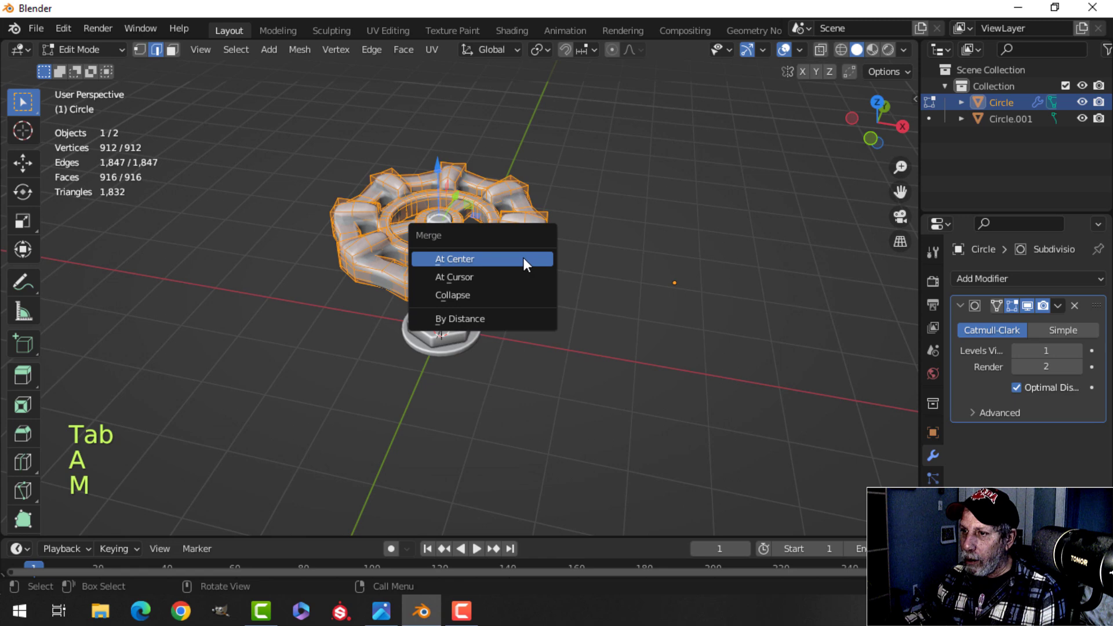
left_click(462, 319)
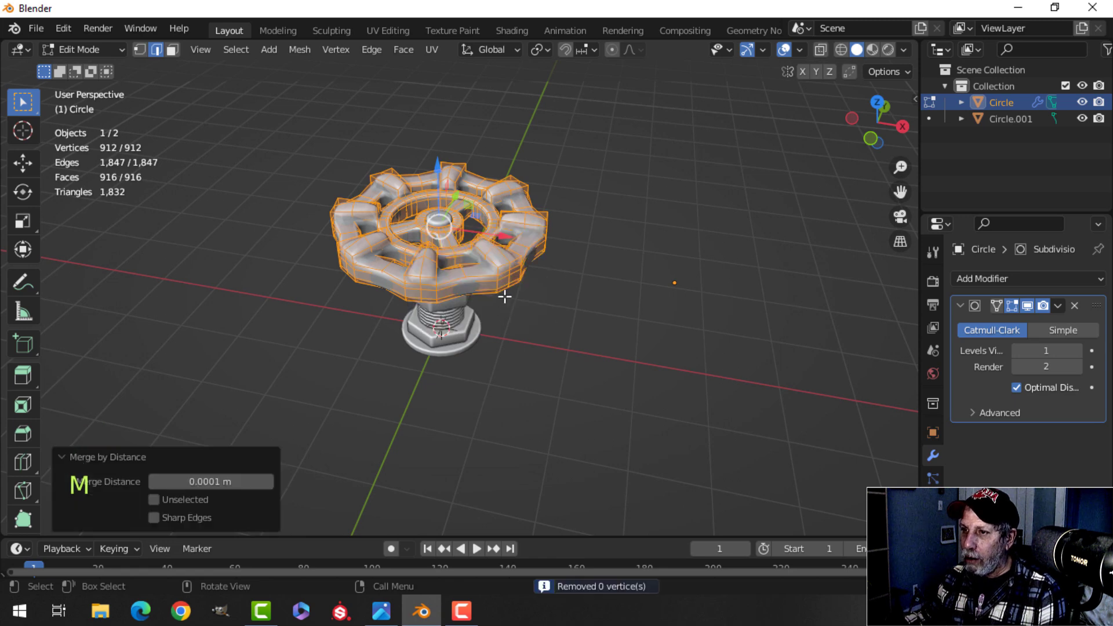
key("Tab")
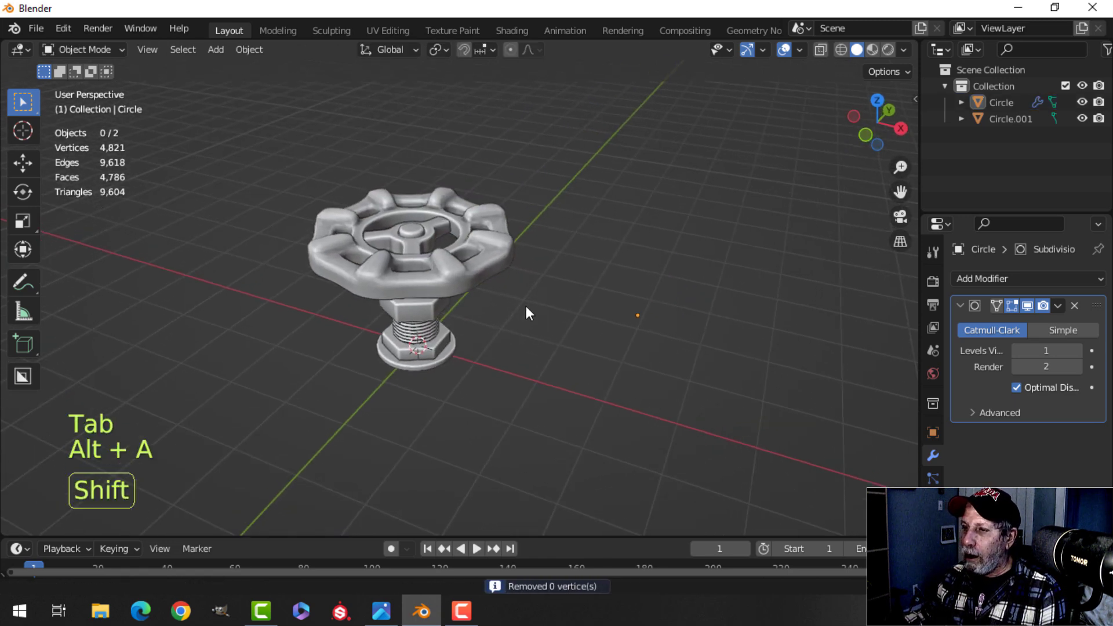
left_click(903, 49)
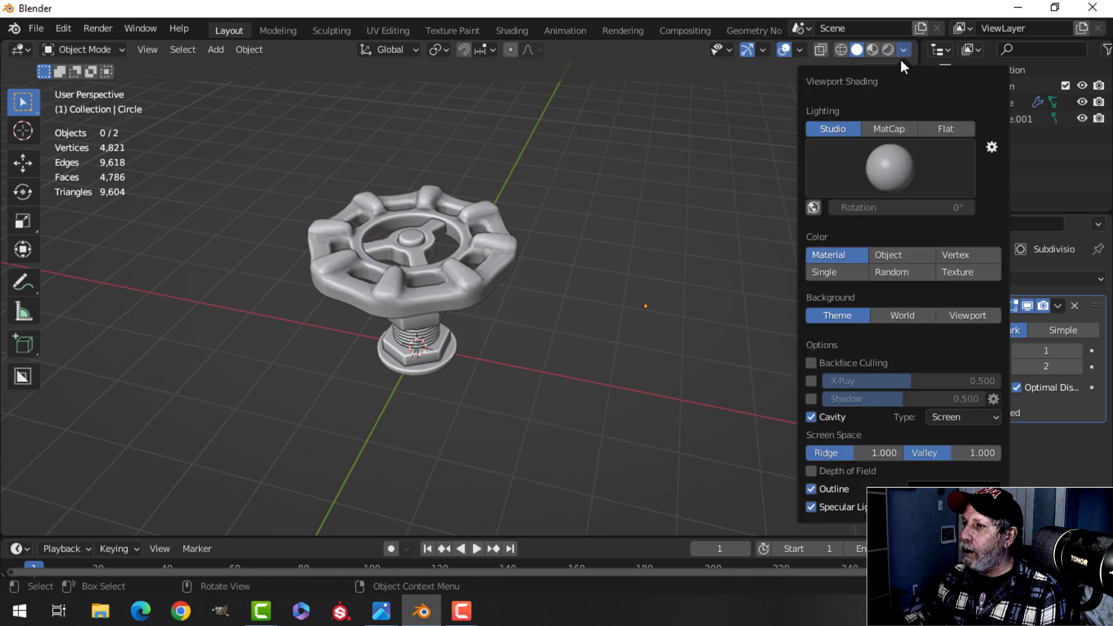
left_click(903, 50)
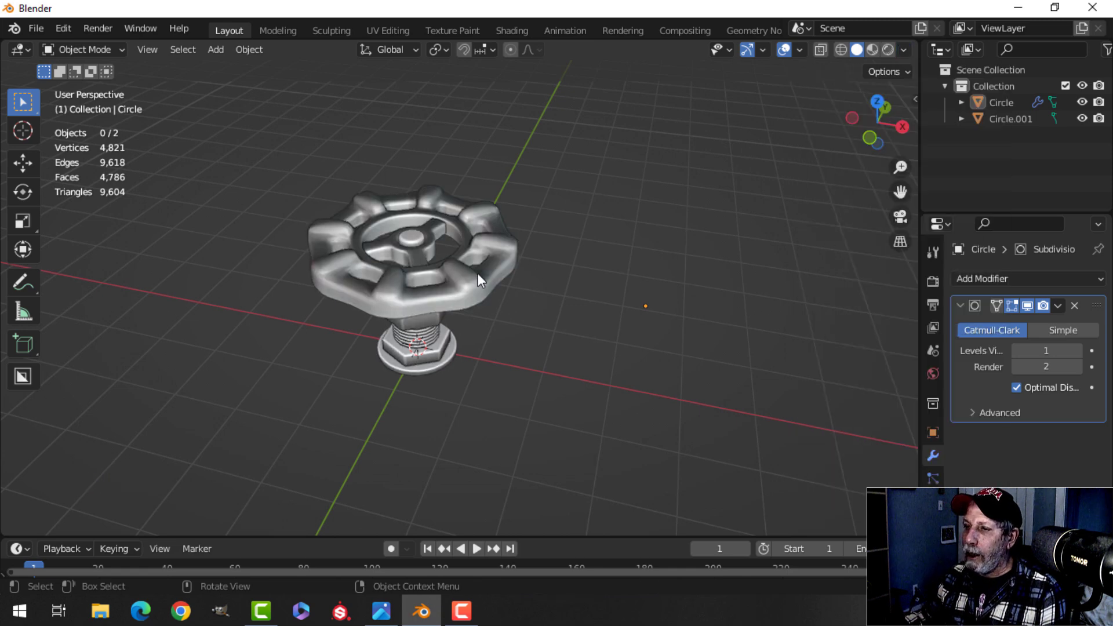
- Recalculate the wheel's normals outward using the Face Orientation overlay, then hide it
left_click(784, 50)
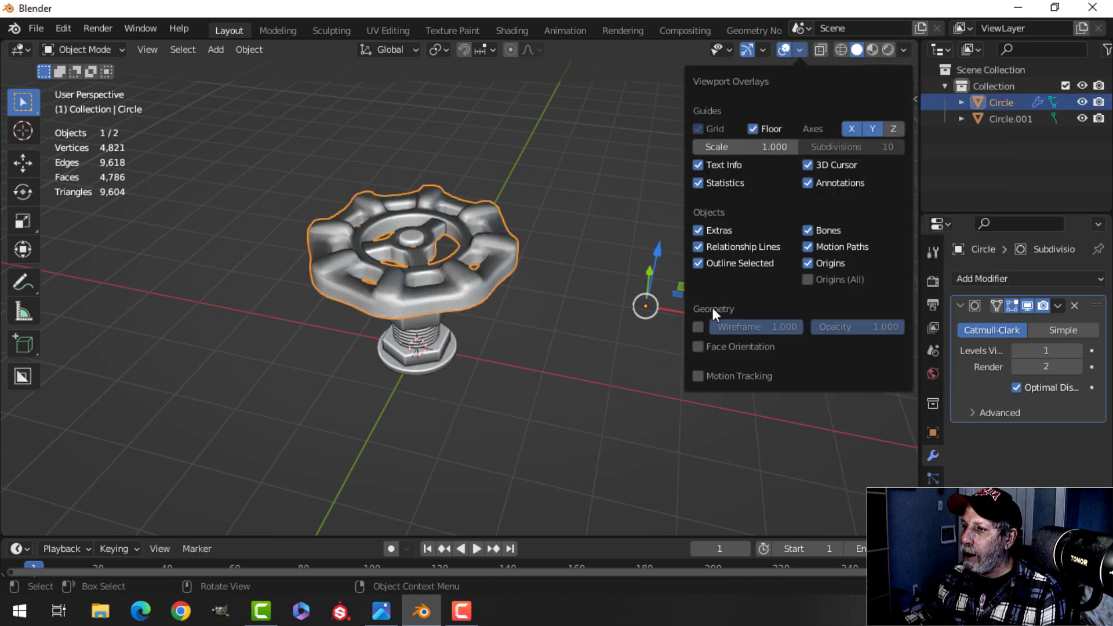
key("Tab")
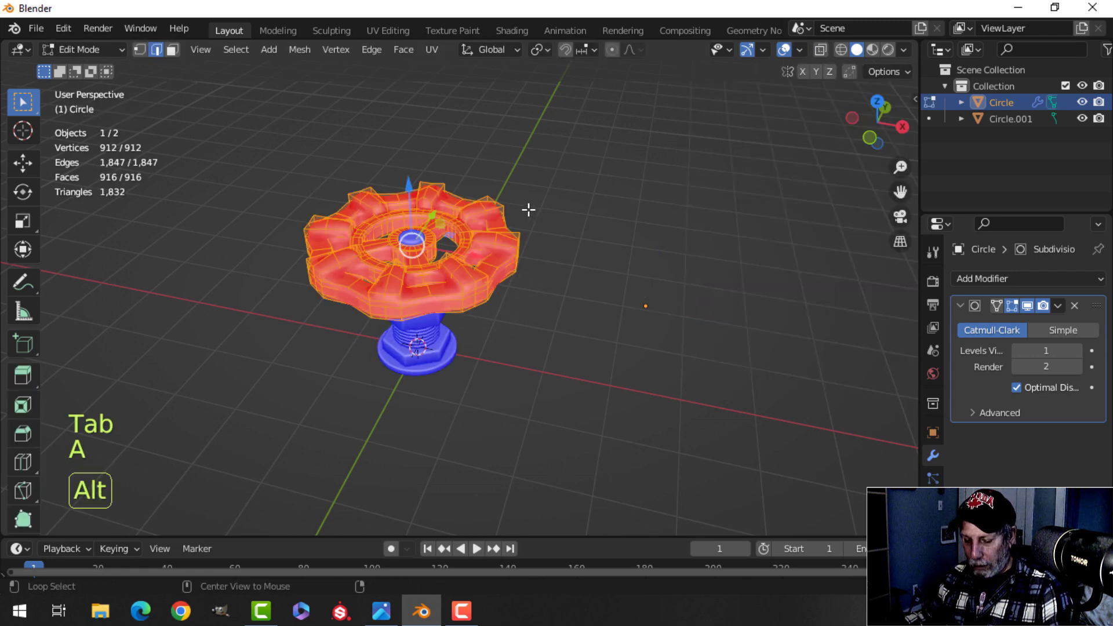
key("Tab")
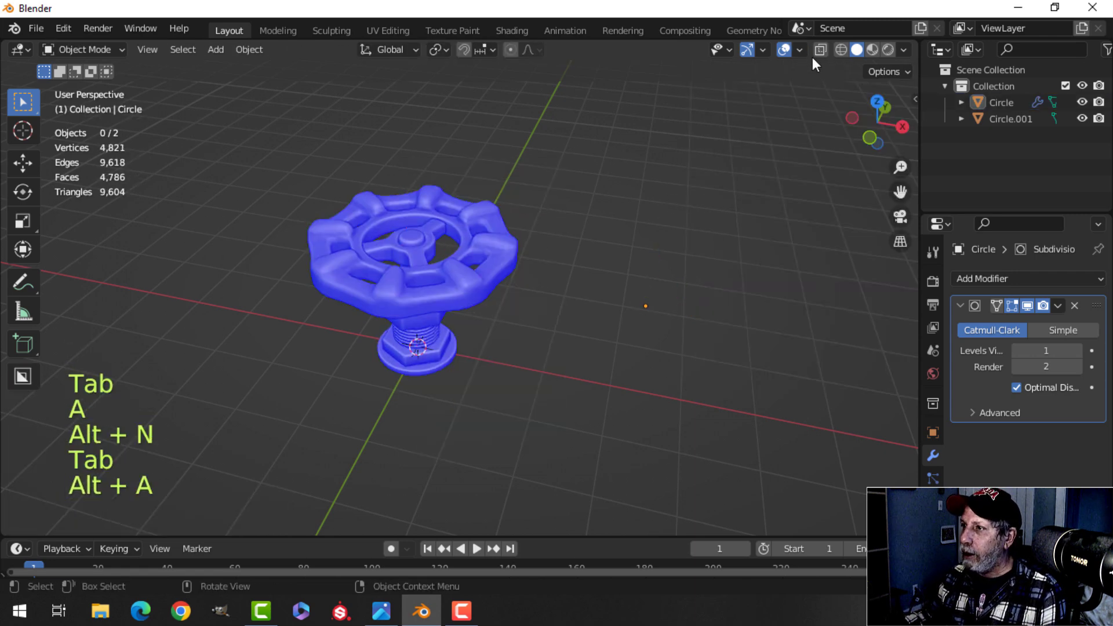
left_click(800, 50)
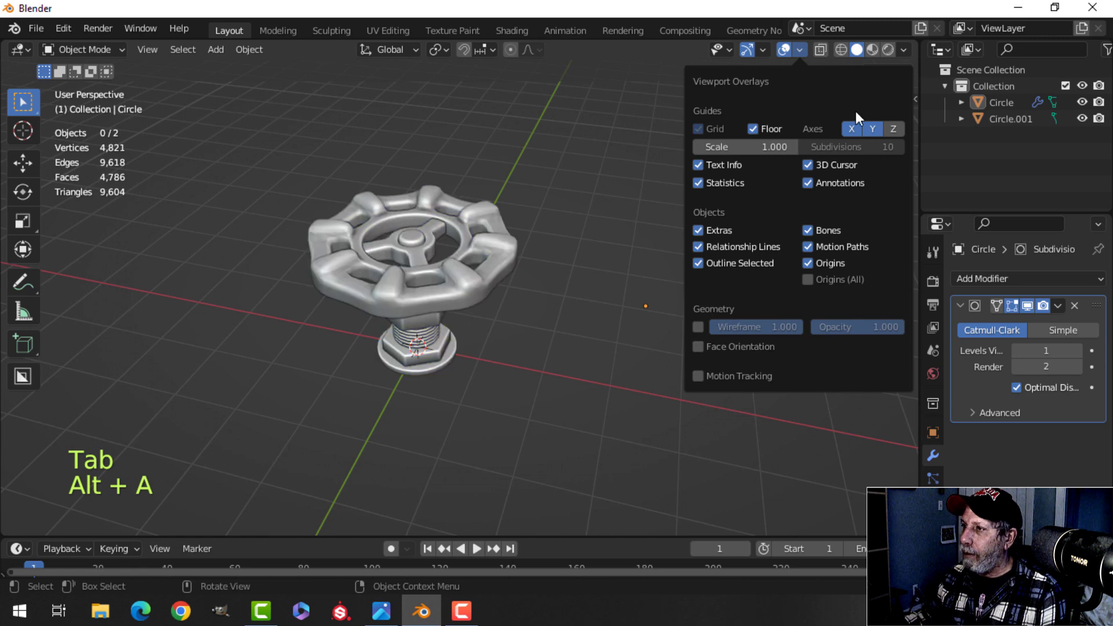
left_click(901, 50)
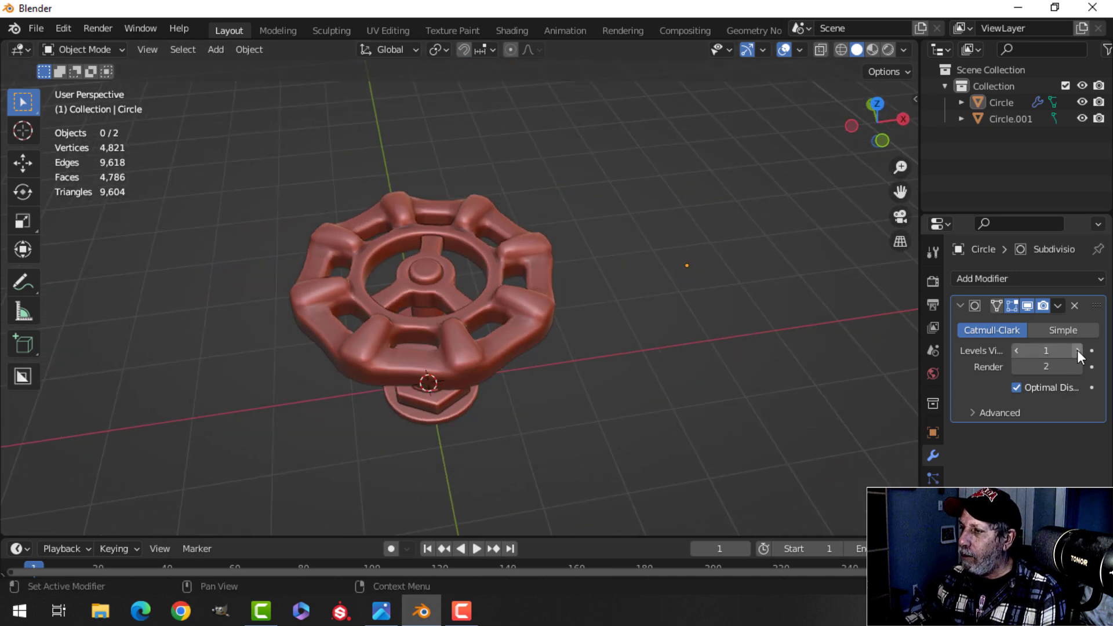
- Set the subdivision viewport level to 1 and apply the Subdivision modifier
left_click(1075, 350)
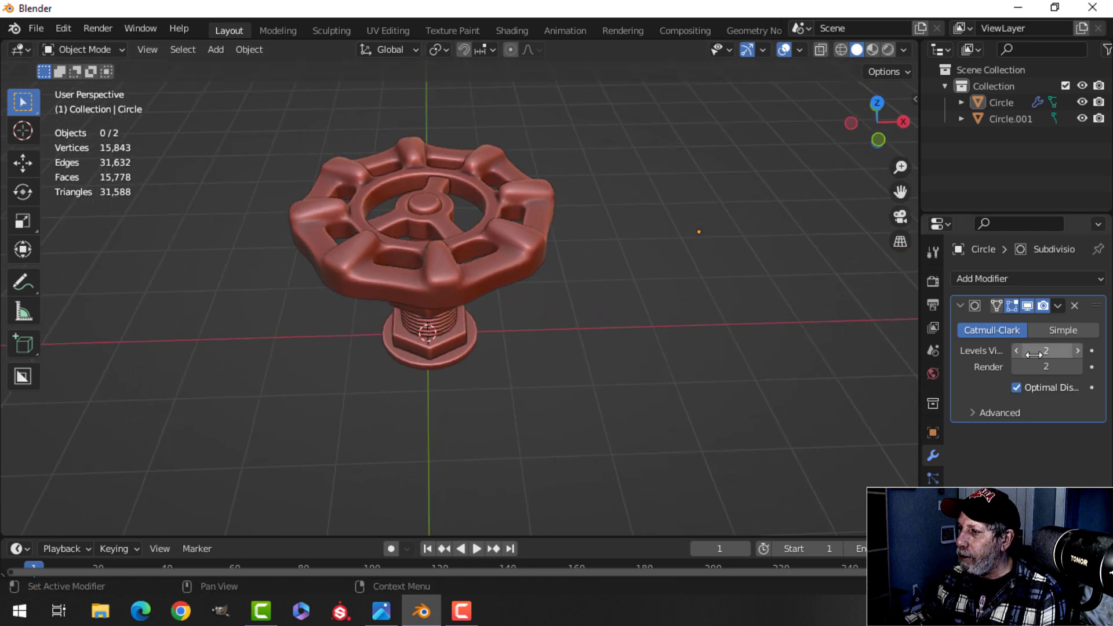
left_click(1016, 350)
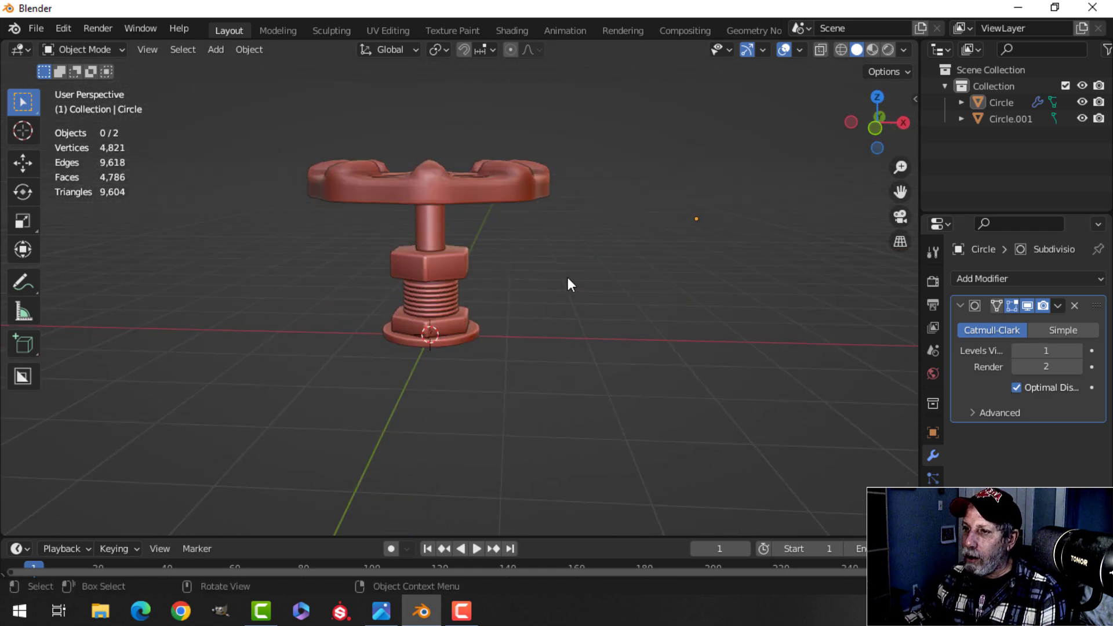
left_click(426, 171)
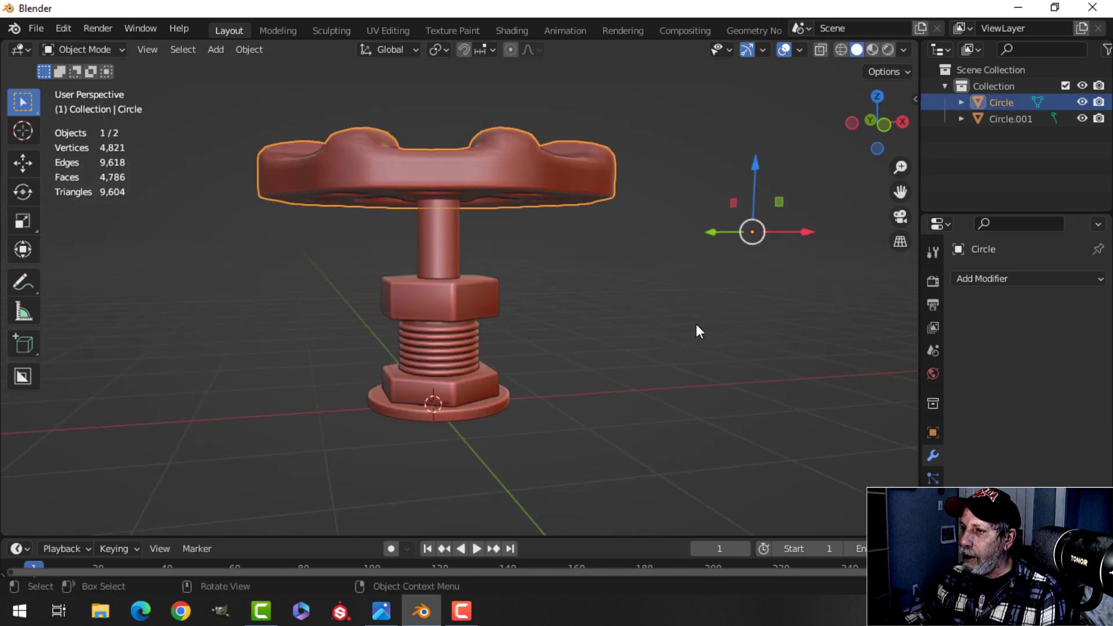
- Join the wheel and stem into one mesh and preview it with a bright red MatCap
key("ctrl+j")
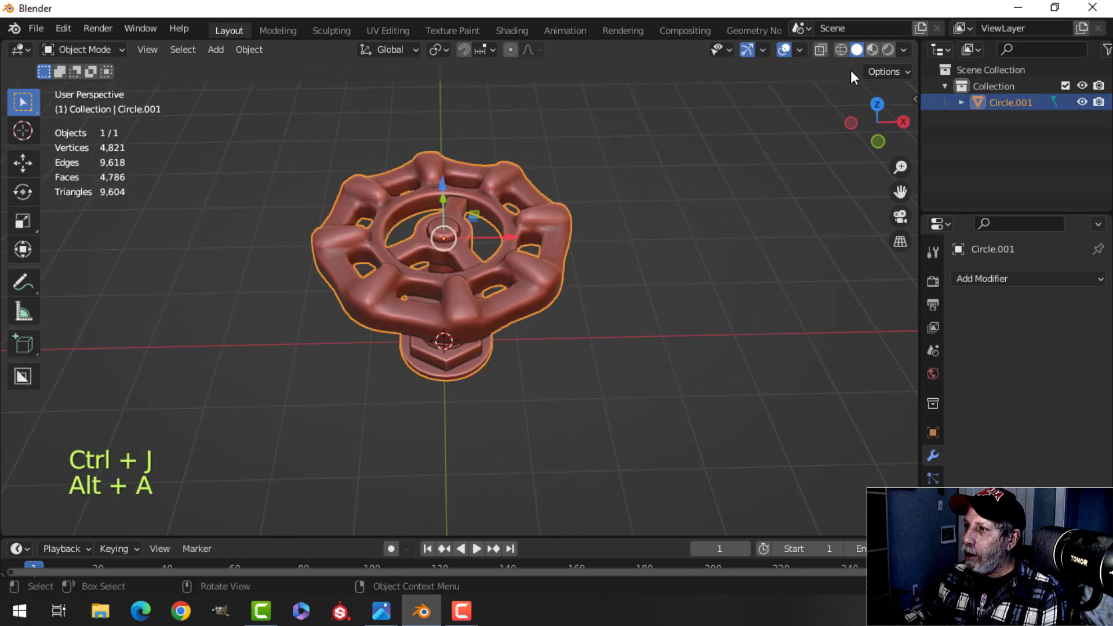
left_click(903, 50)
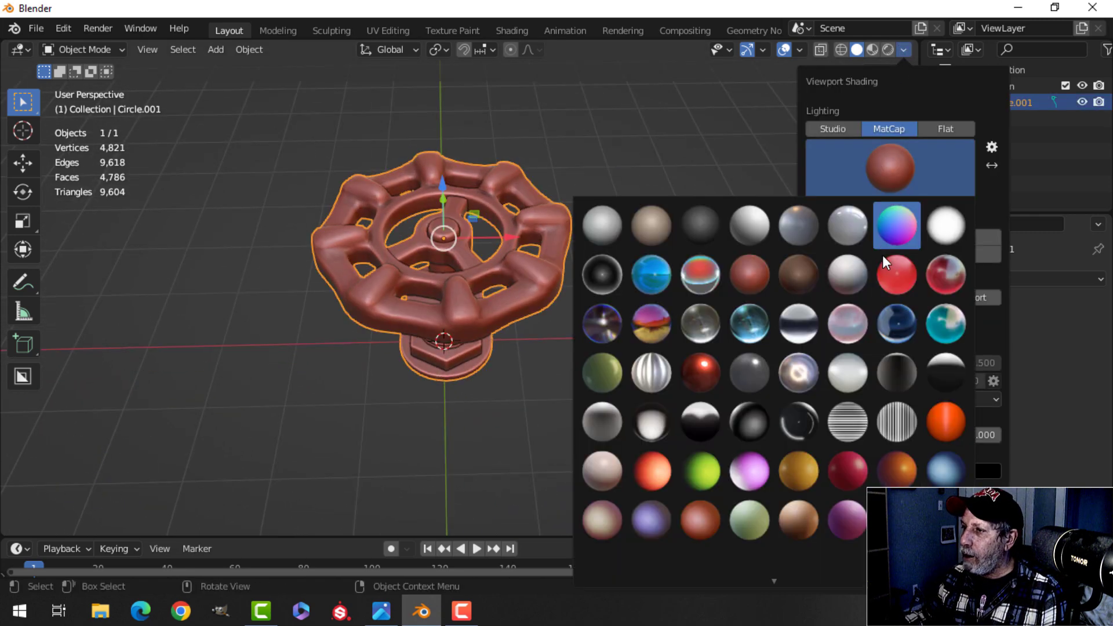
key("alt+a")
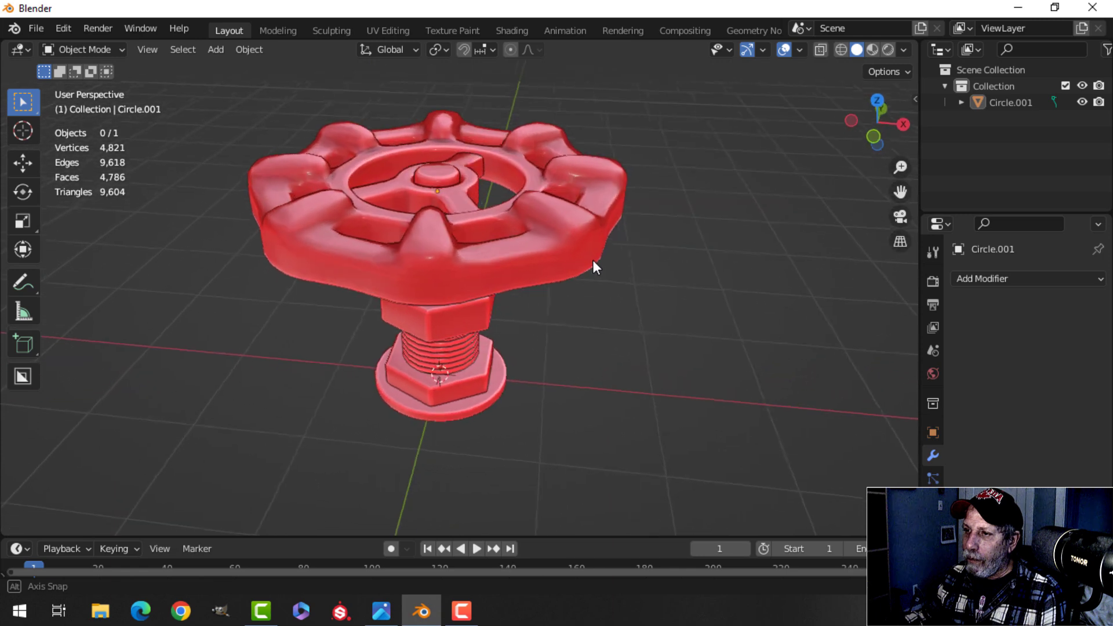
left_click_drag(594, 266, 560, 175)
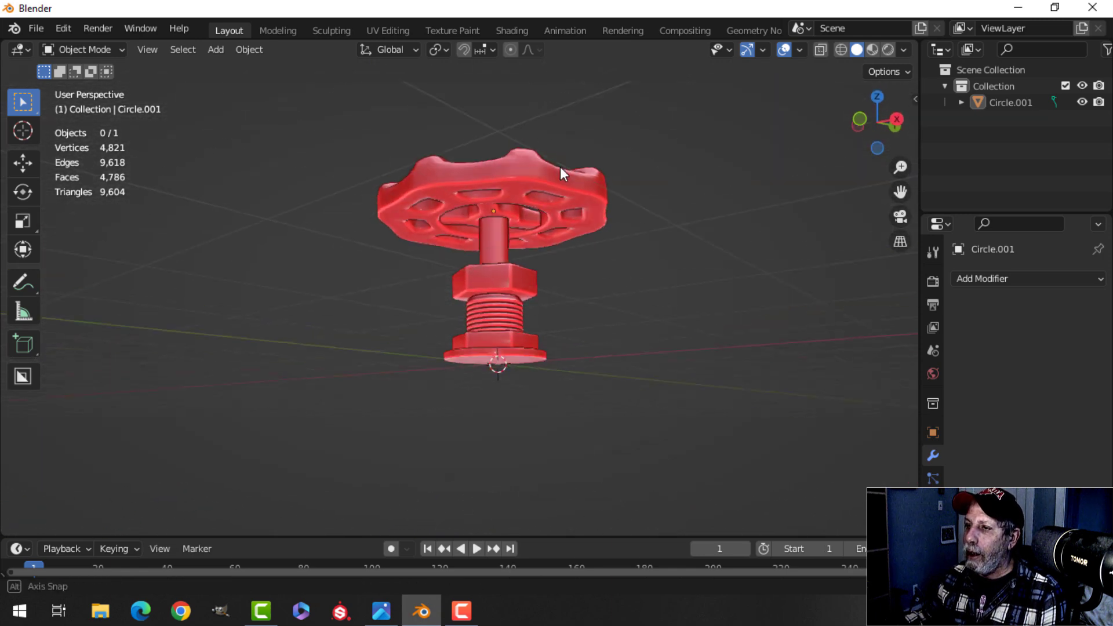